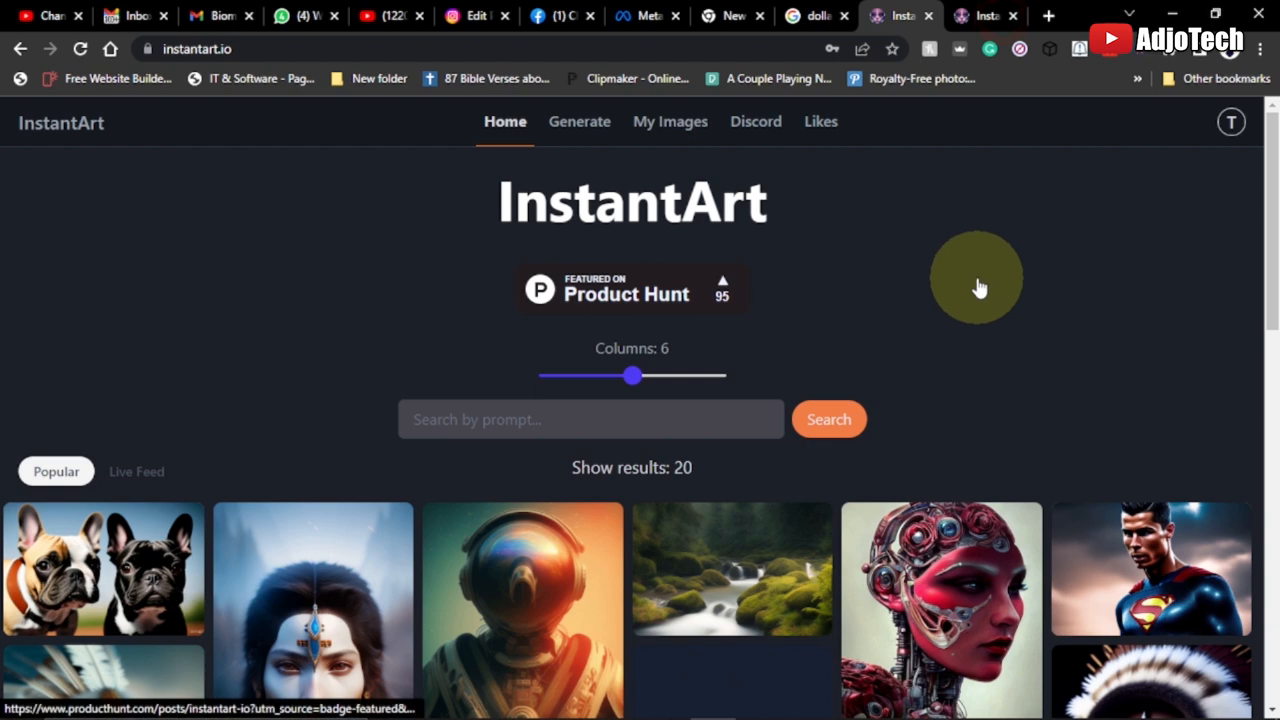
- Browse My Generations and inspect the neon-lit portrait's prompt, model, seed and dimensions
{"action": "scroll", "scroll_direction": "down", "scroll_amount": 3}
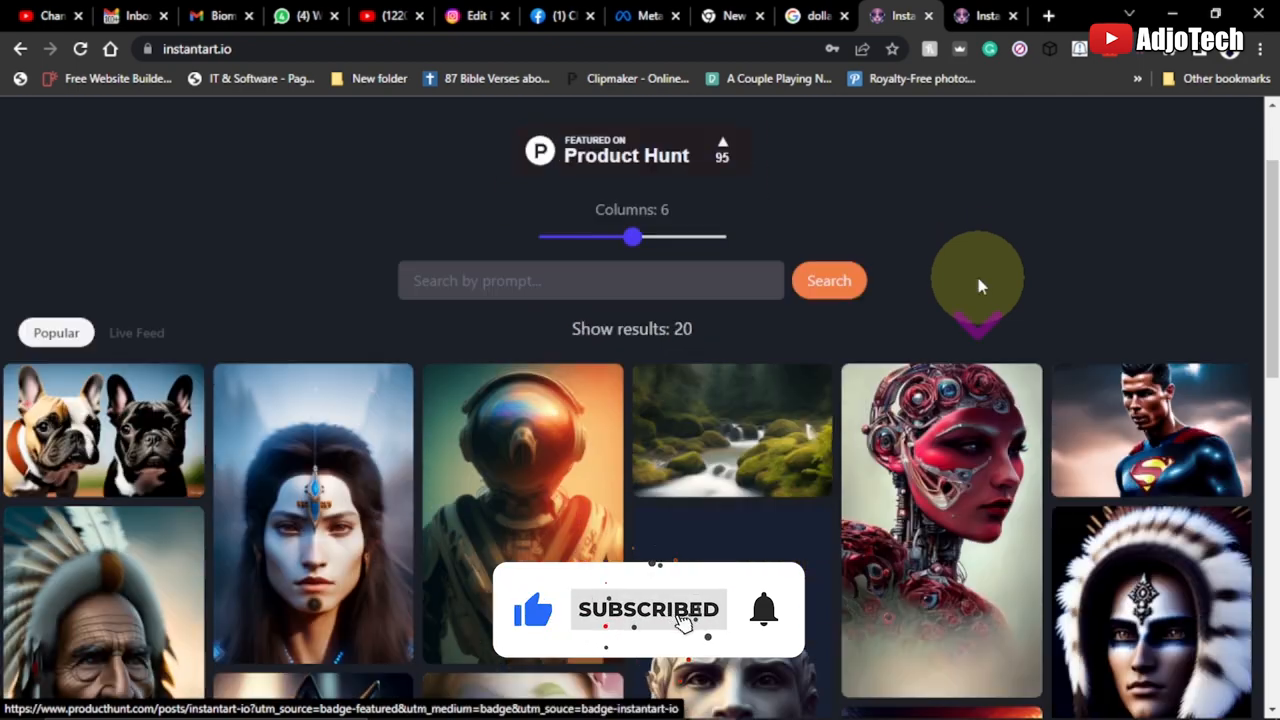
{"action": "scroll", "scroll_direction": "down", "scroll_amount": 3}
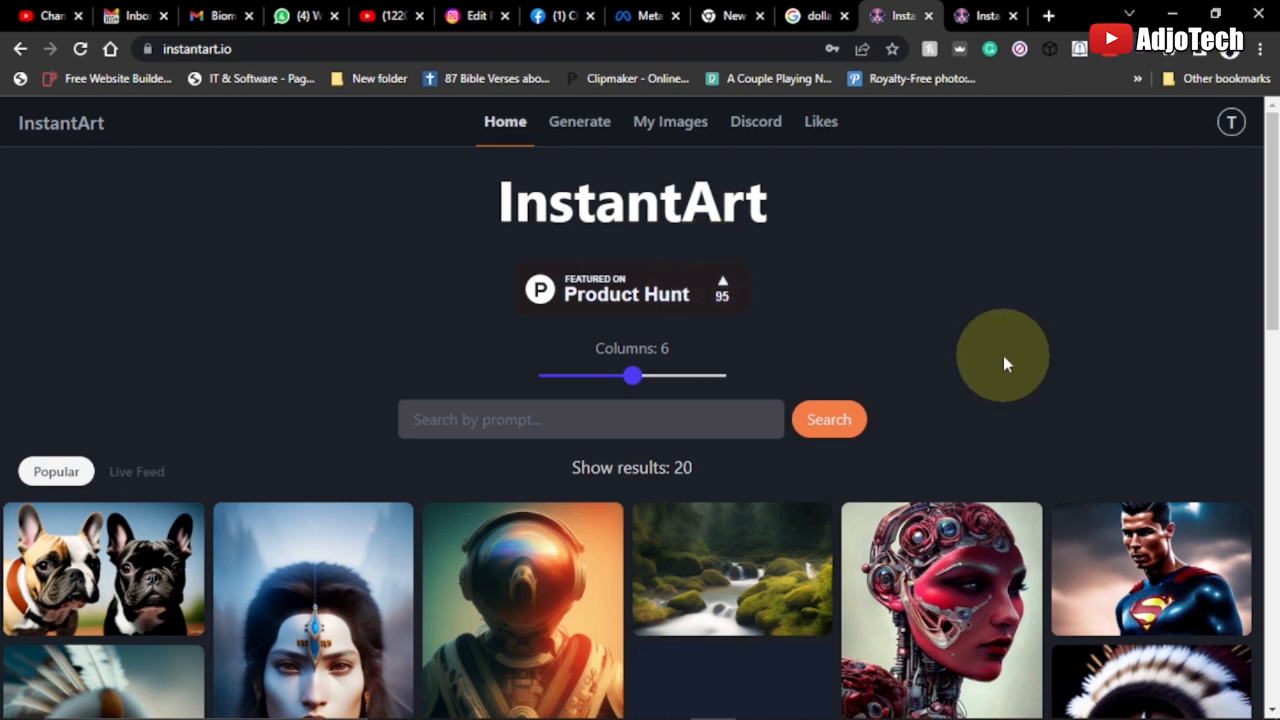
{"action": "scroll", "scroll_direction": "down", "scroll_amount": 3}
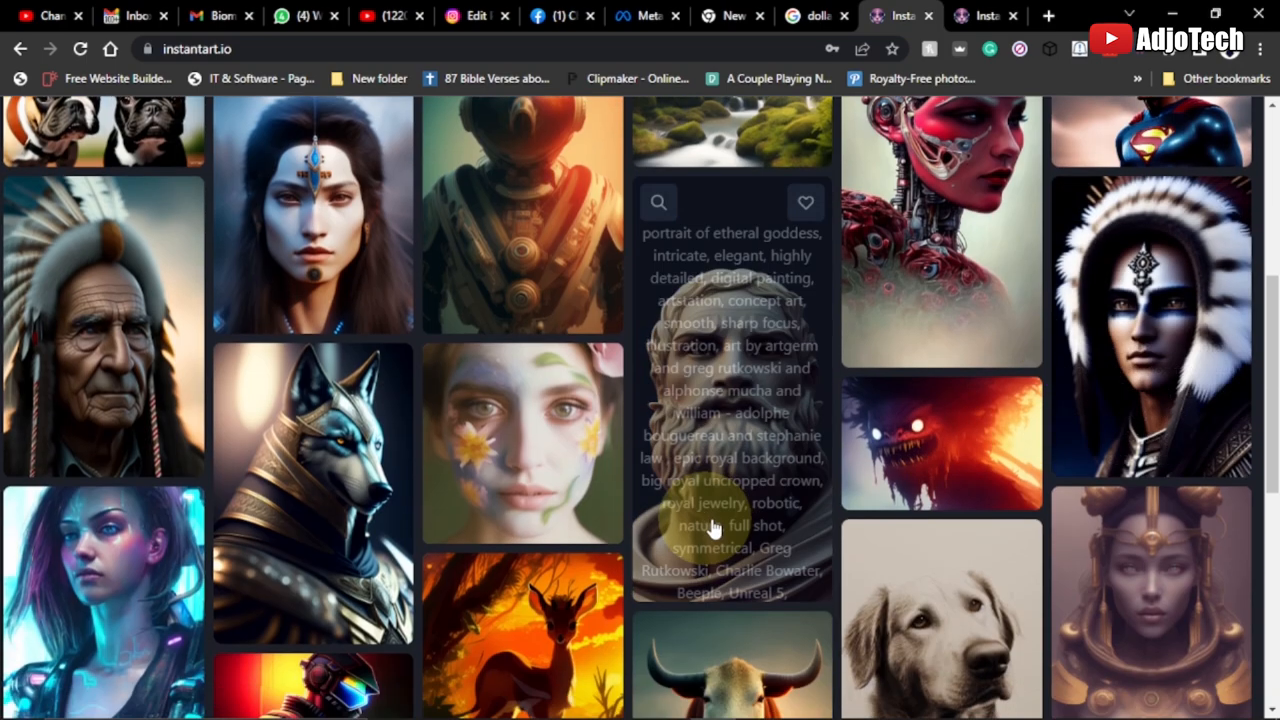
{"action": "scroll", "scroll_direction": "down", "scroll_amount": 3}
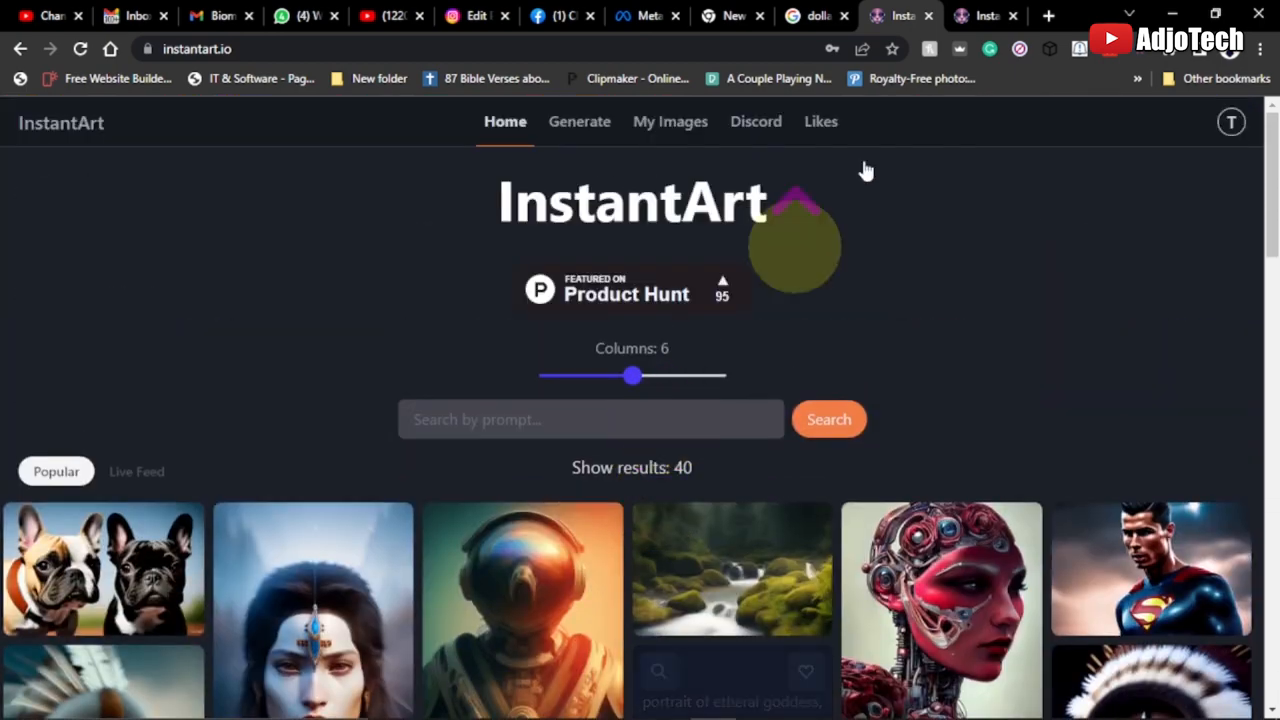
{"action": "left_click", "coordinate": [670, 122]}
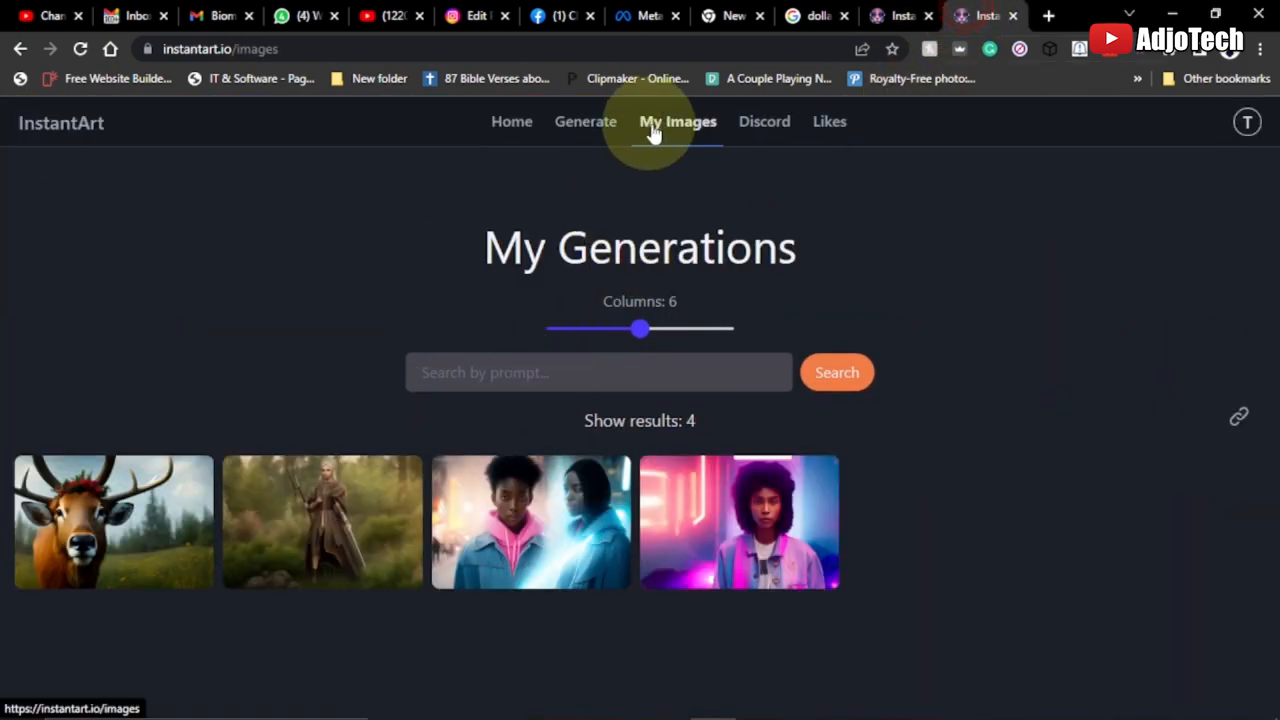
{"action": "mouse_move", "coordinate": [584, 122]}
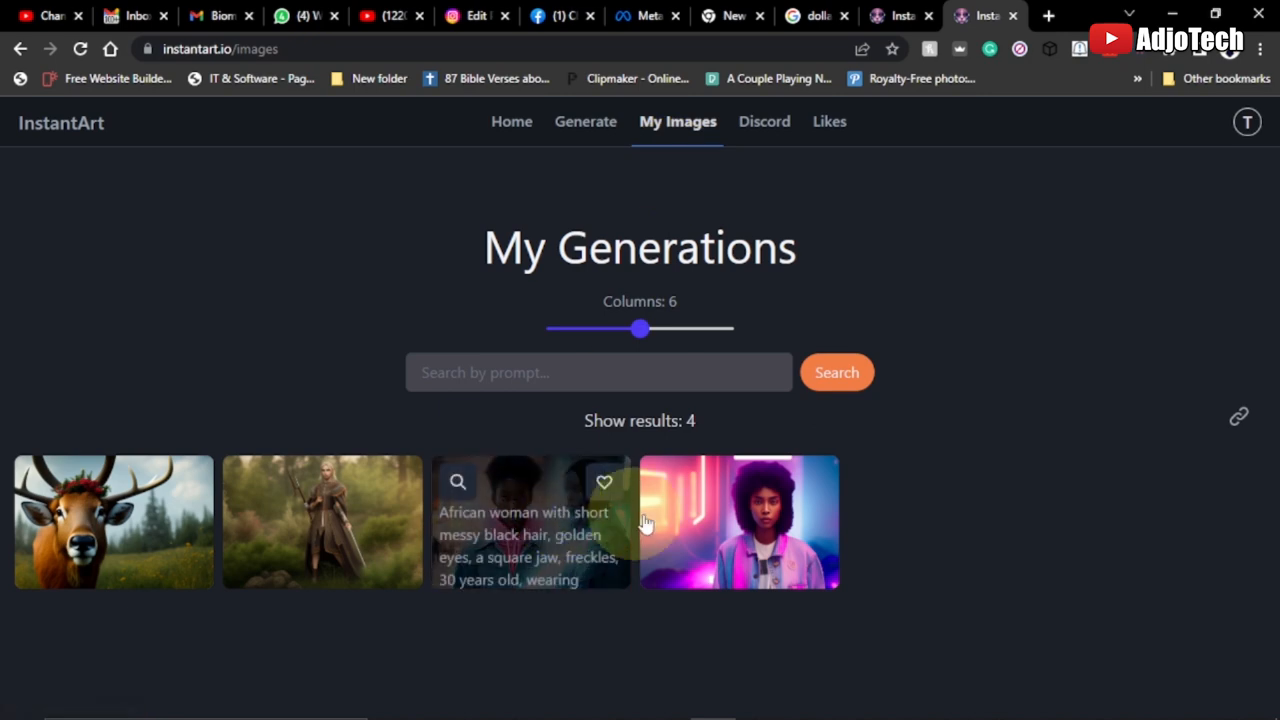
{"action": "left_click", "coordinate": [740, 522]}
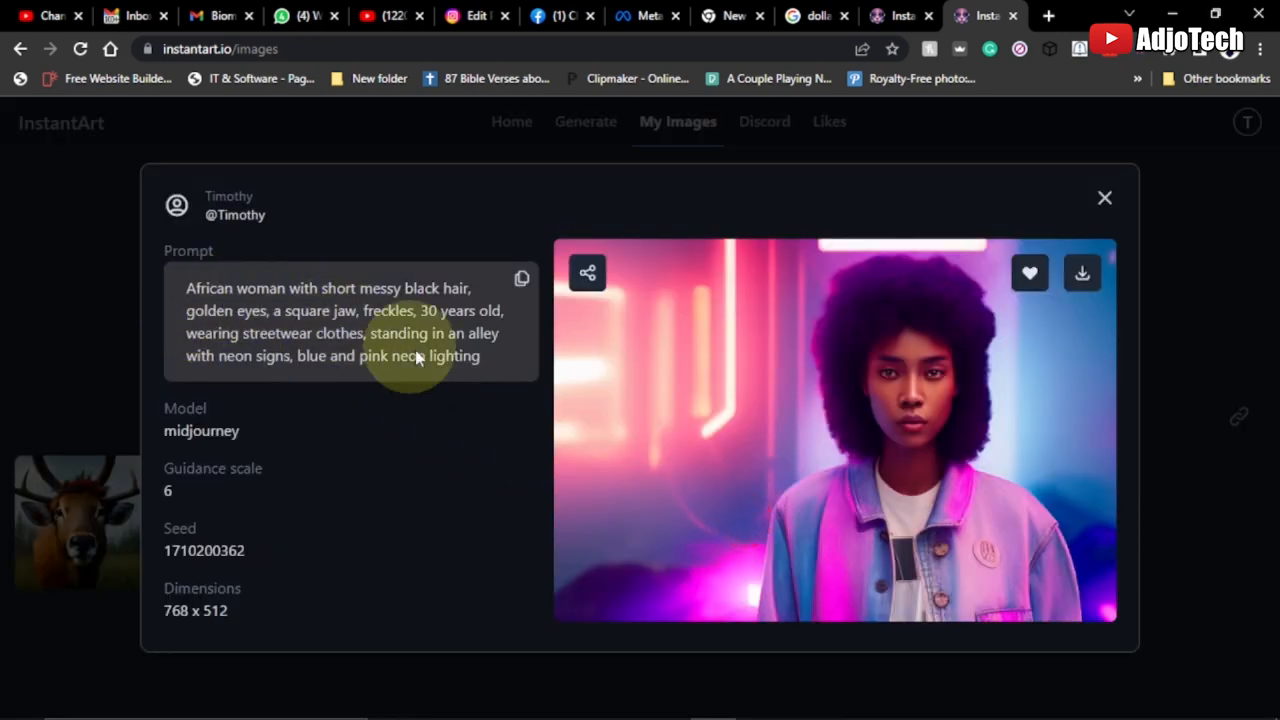
{"action": "mouse_move", "coordinate": [344, 290]}
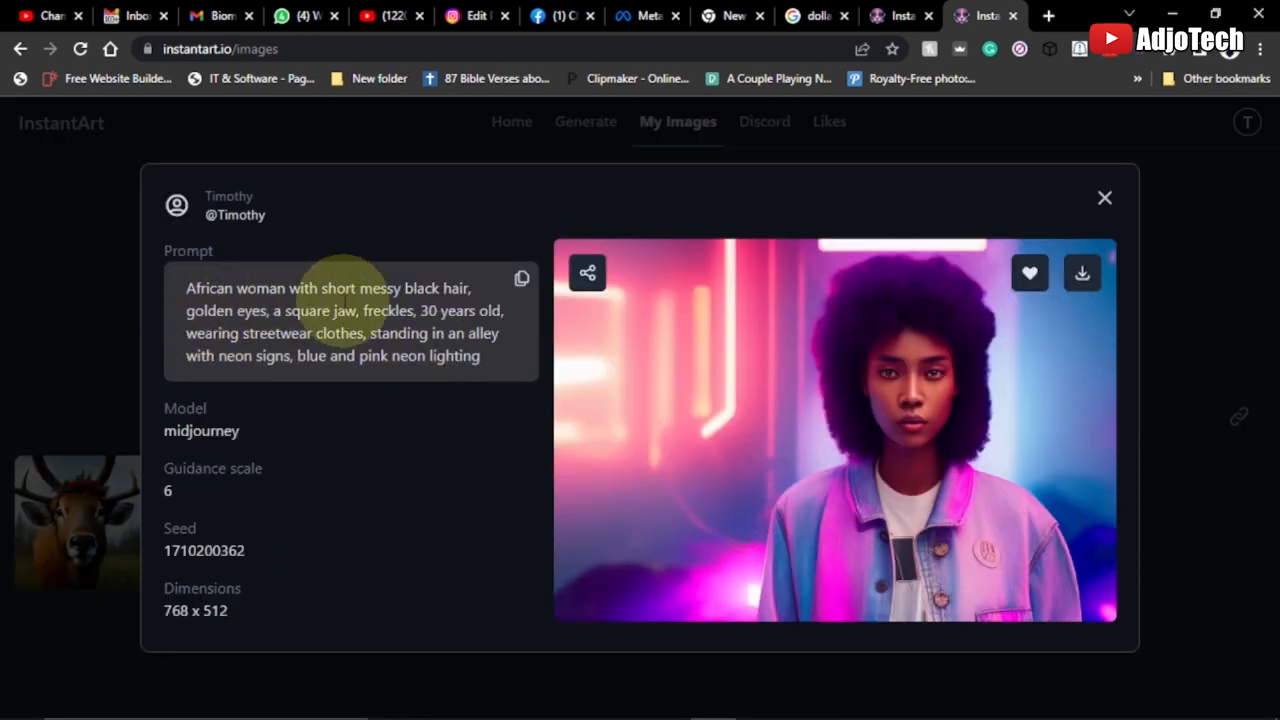
{"action": "mouse_move", "coordinate": [200, 330]}
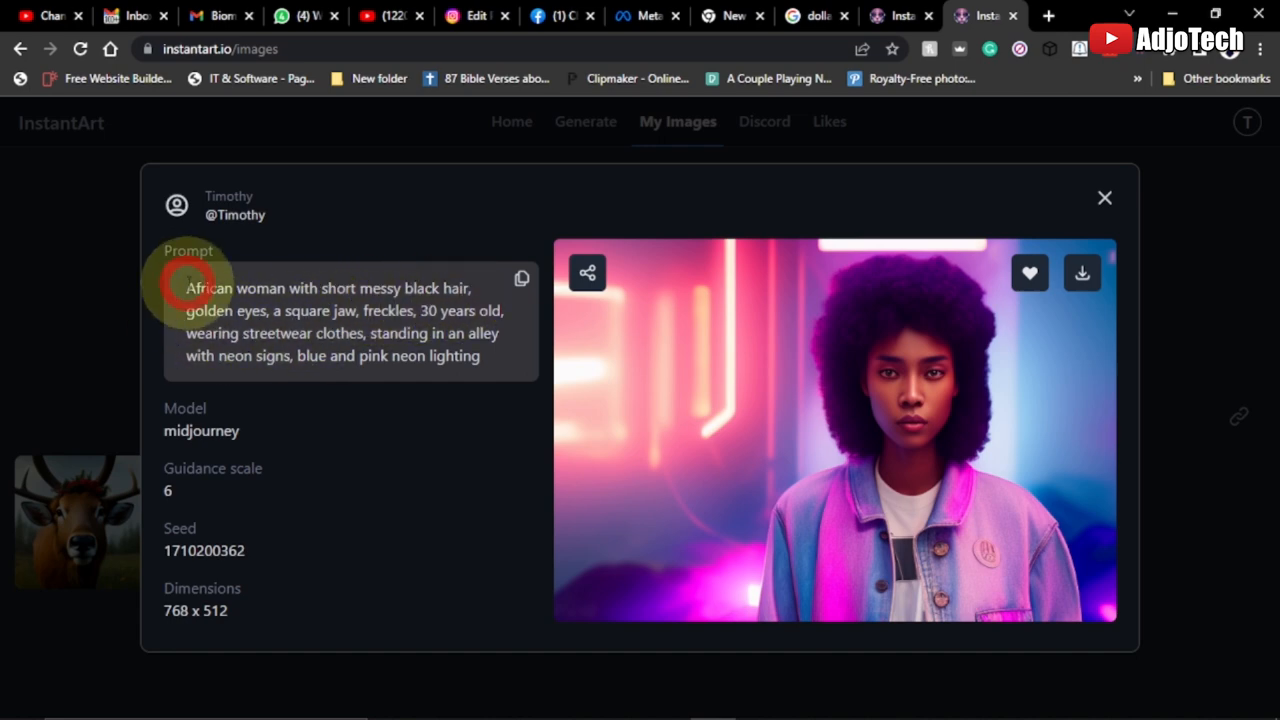
{"action": "right_click", "coordinate": [350, 320]}
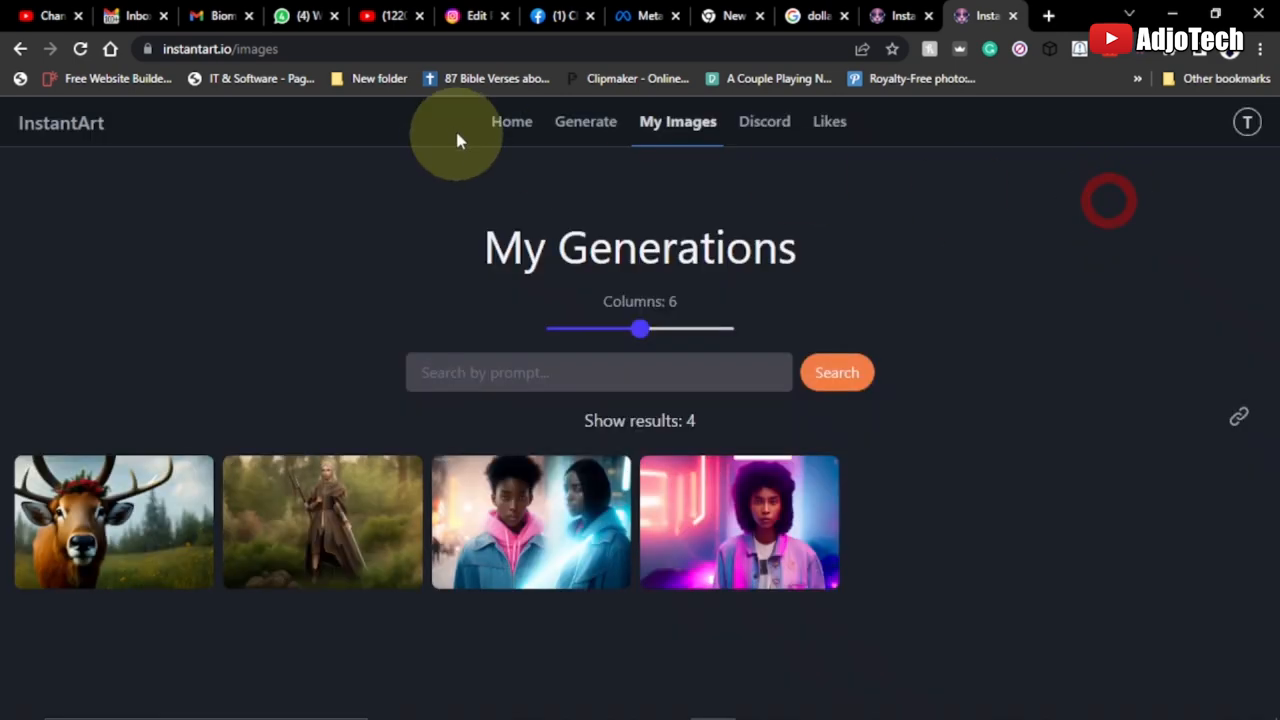
- Browse the Popular home feed and review the android portrait's prompt and guidance scale
{"action": "left_click", "coordinate": [512, 122]}
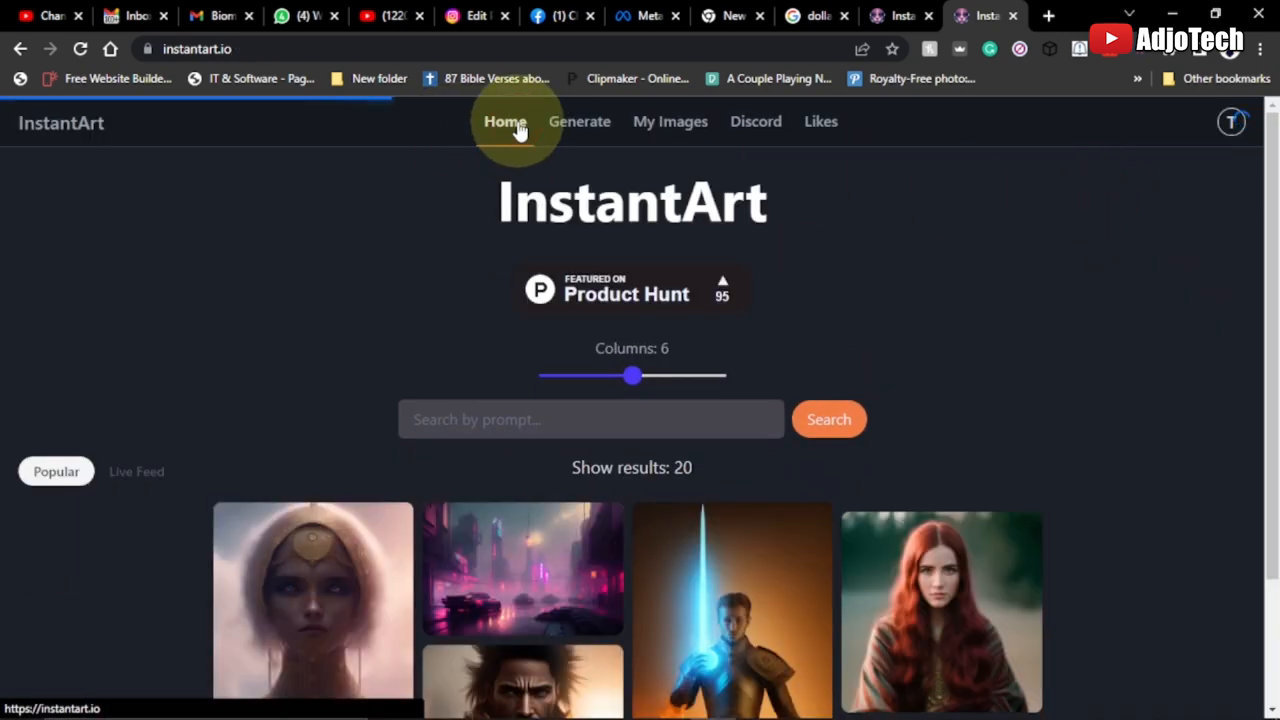
{"action": "scroll", "scroll_direction": "down", "scroll_amount": 3}
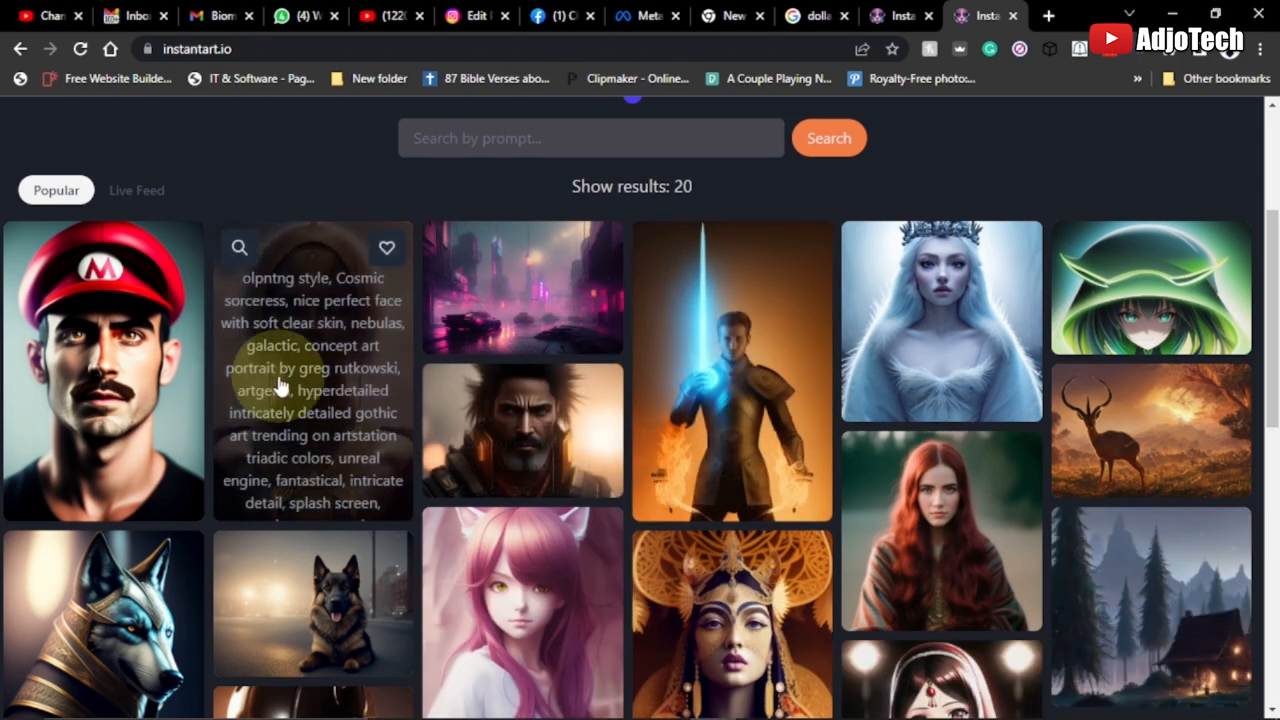
{"action": "scroll", "scroll_direction": "down", "scroll_amount": 3}
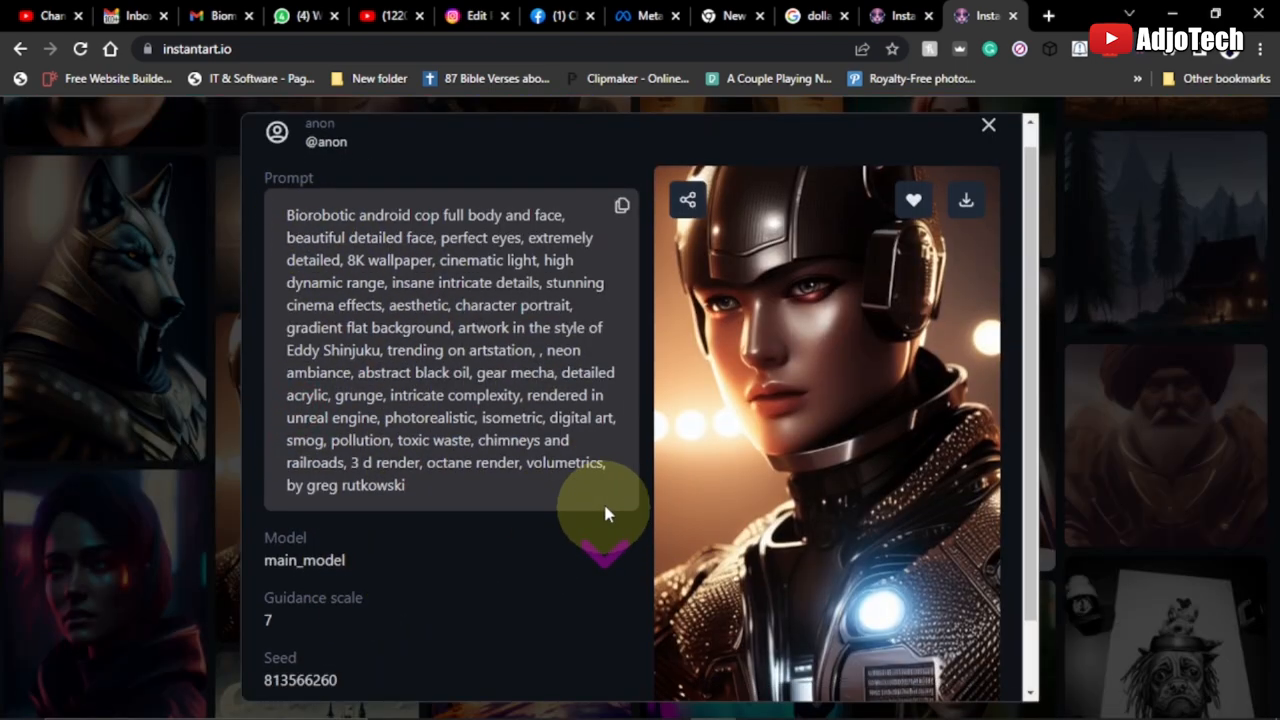
{"action": "scroll", "scroll_direction": "down", "scroll_amount": 3}
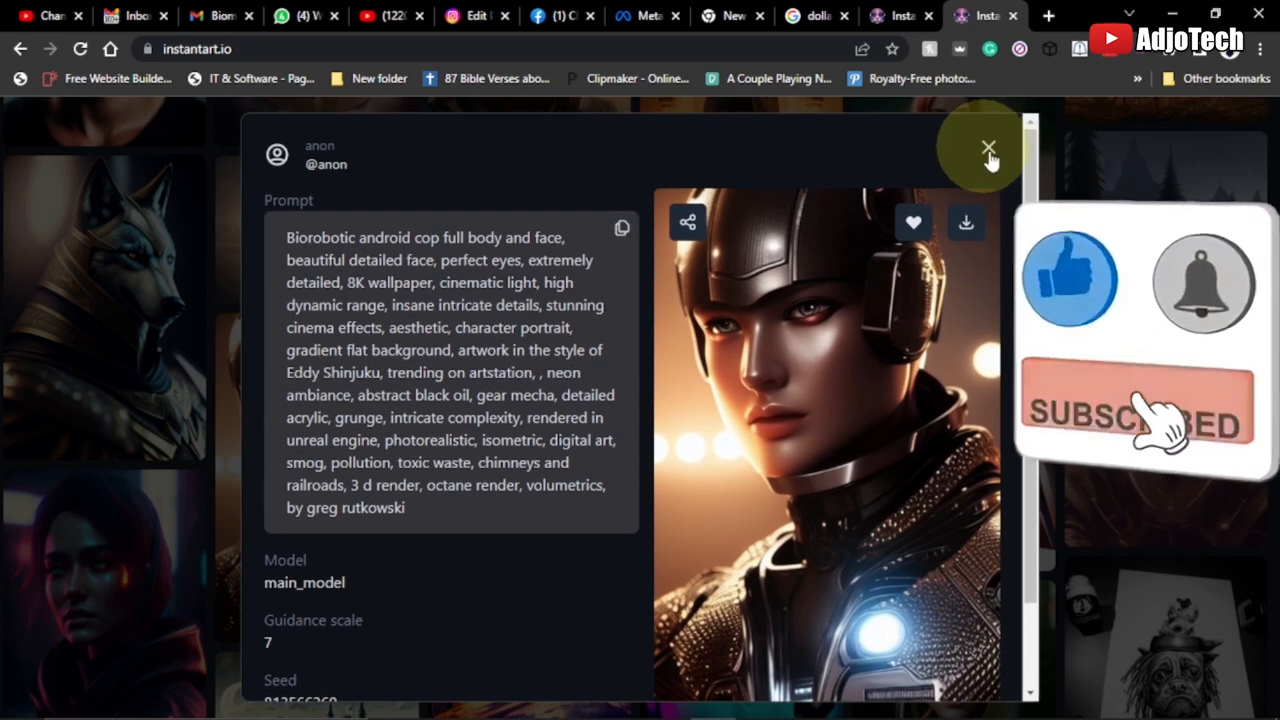
{"action": "left_click", "coordinate": [988, 148]}
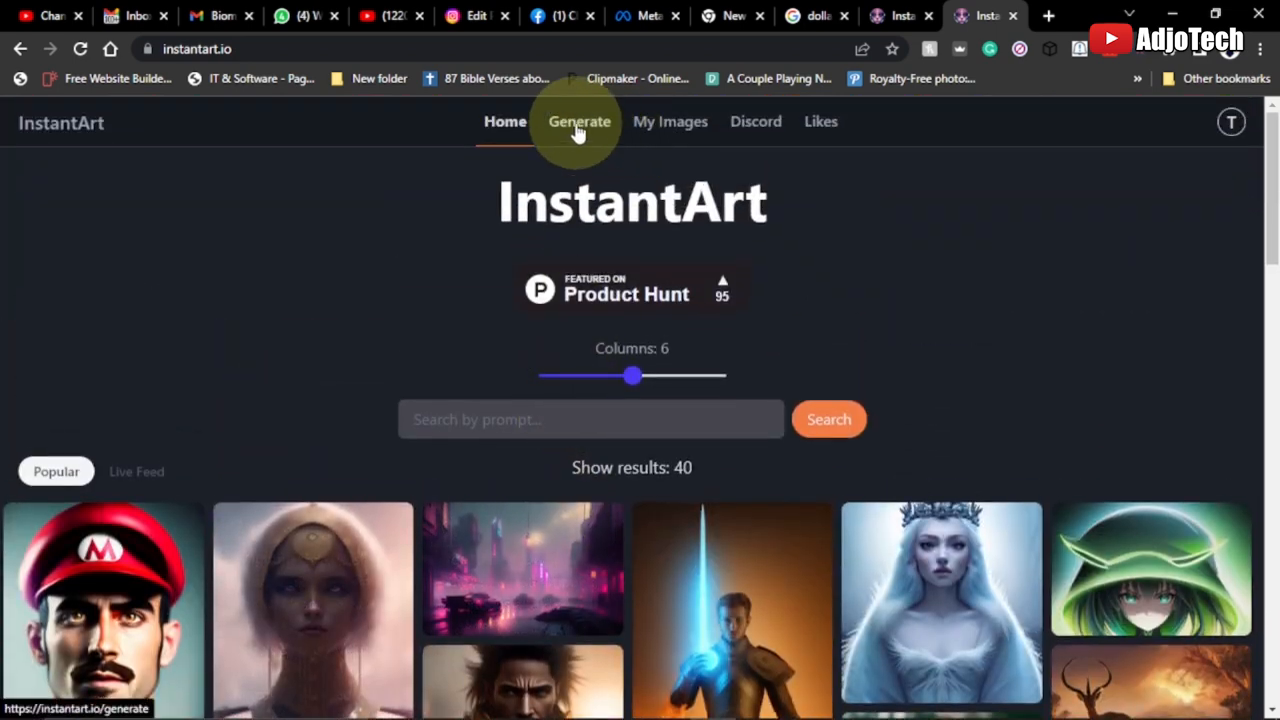
- Describe an African woman with long messy black hair, red eyes, aged 20, in a neon alley
{"action": "left_click", "coordinate": [580, 122]}
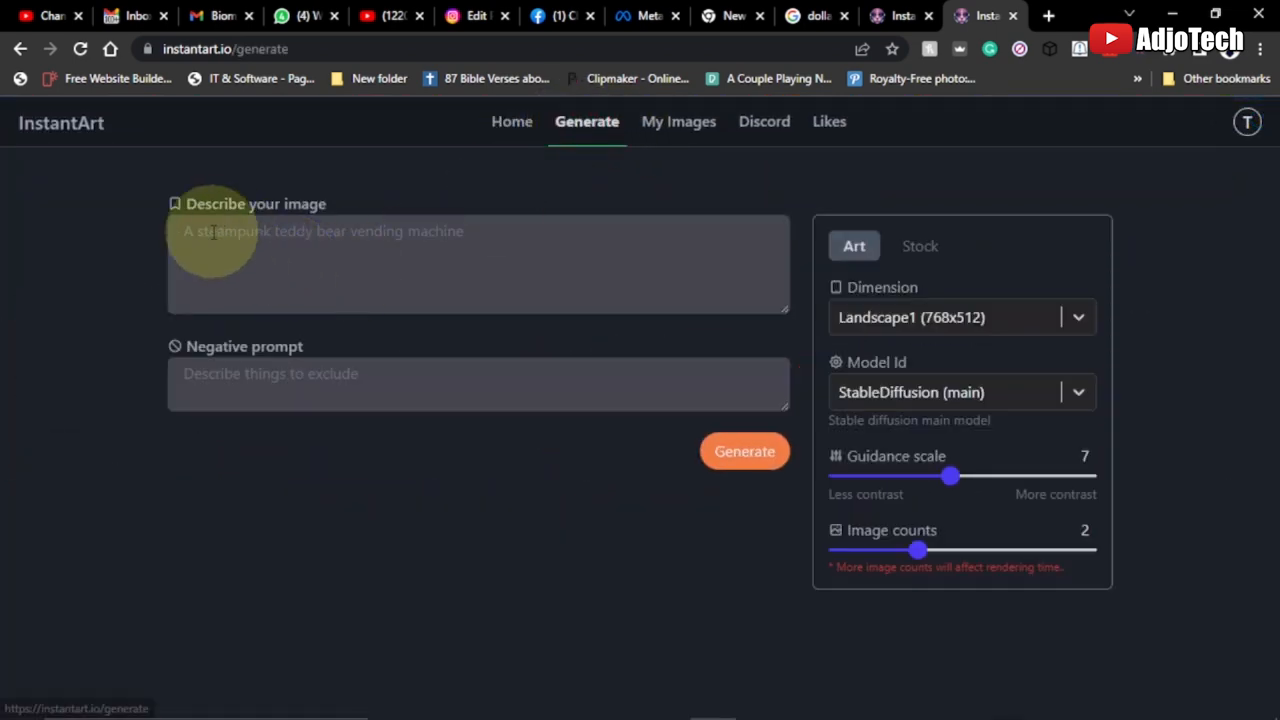
{"action": "left_click", "coordinate": [228, 236]}
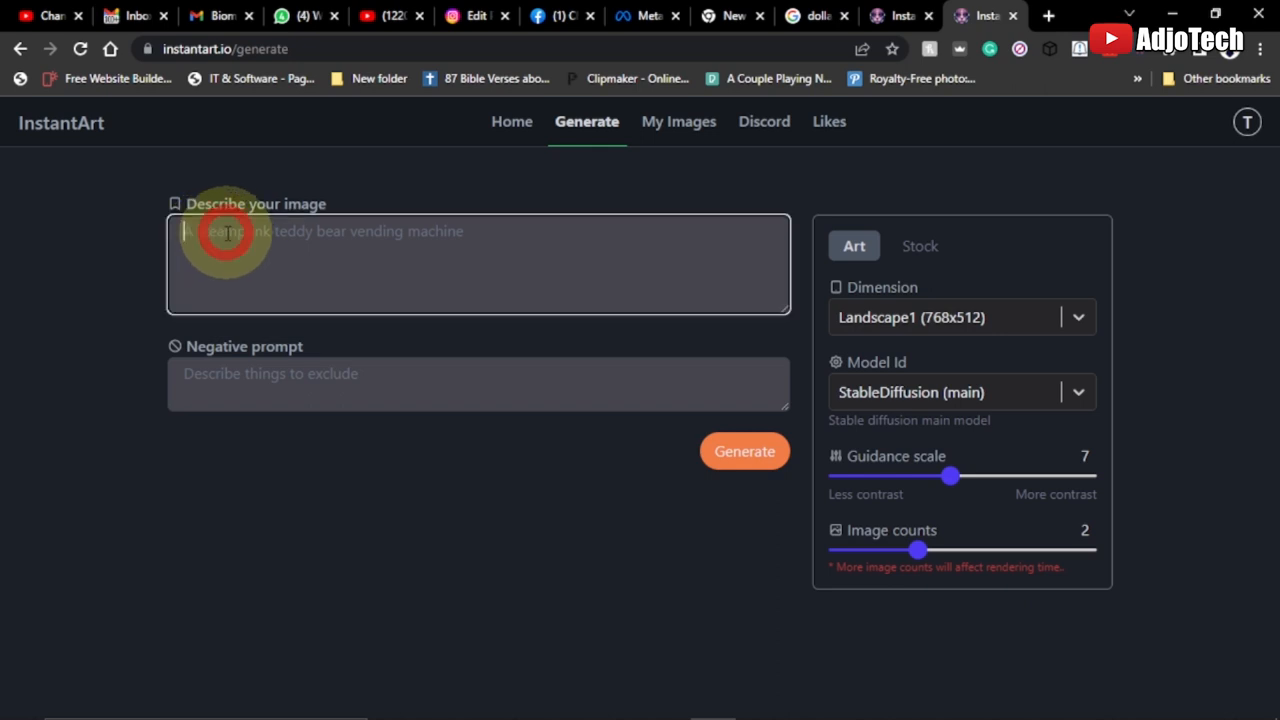
{"action": "type", "text": "African woman with short messy black hair, golden eyes, a square jaw, freckles, 30 years old, wearing streetwear clothes, standing in an alley with neon signs, blue and pink neon lighting"}
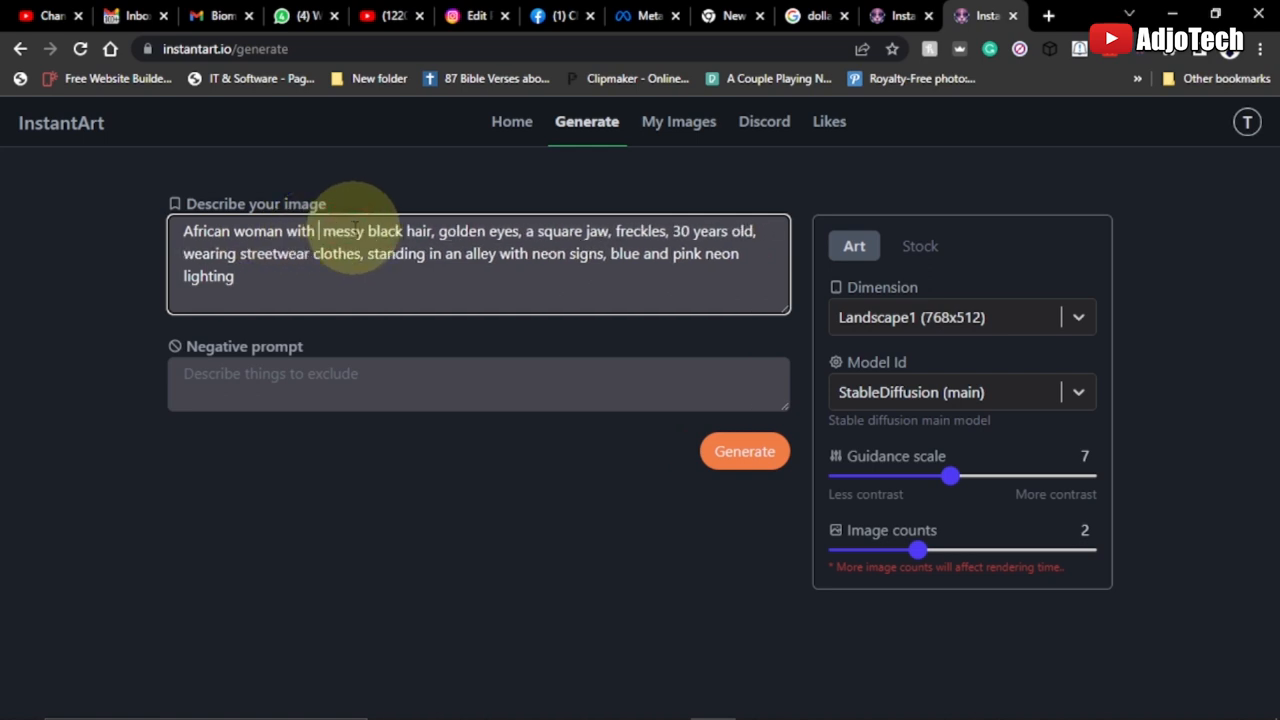
{"action": "type", "text": "long"}
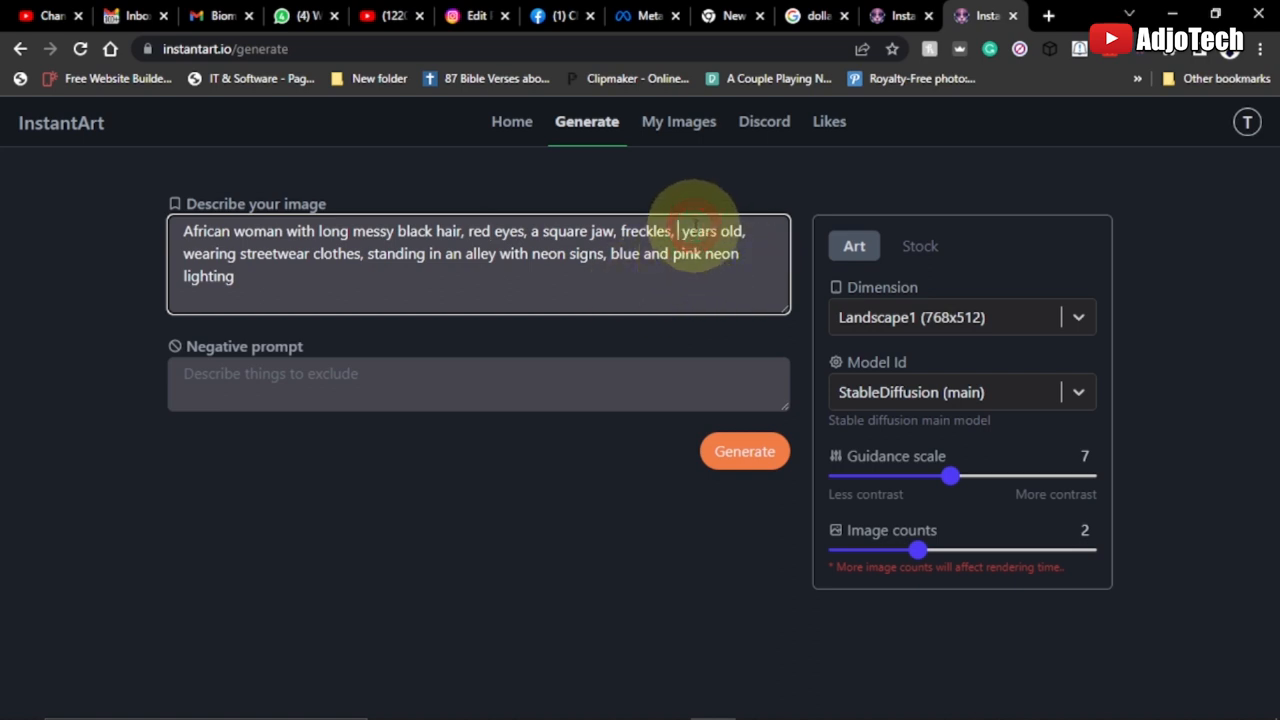
{"action": "type", "text": "20"}
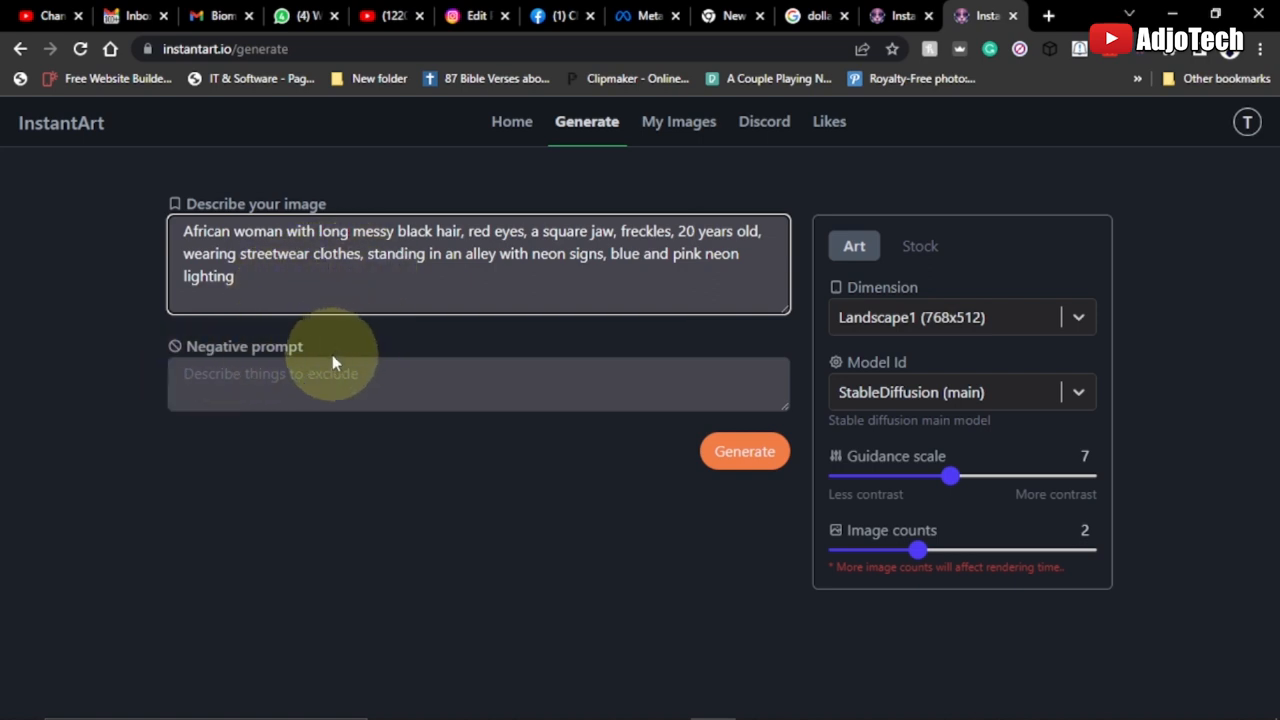
{"action": "mouse_move", "coordinate": [208, 382]}
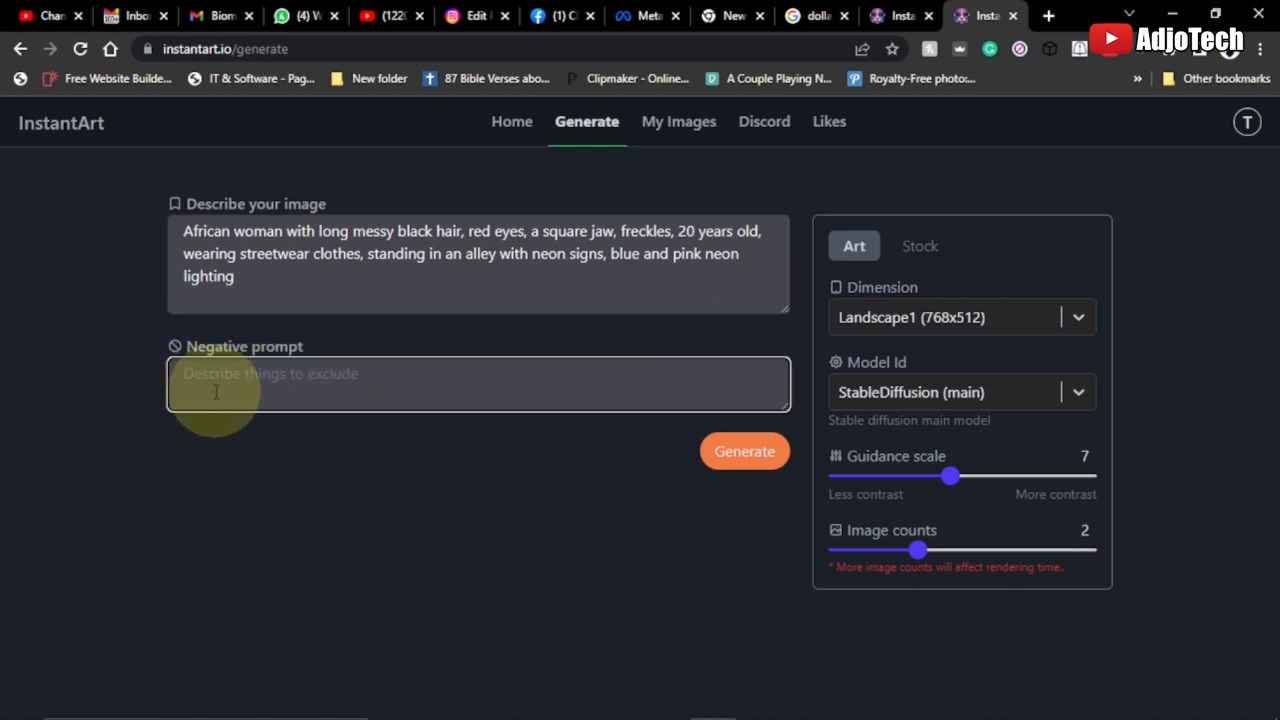
{"action": "mouse_move", "coordinate": [242, 394]}
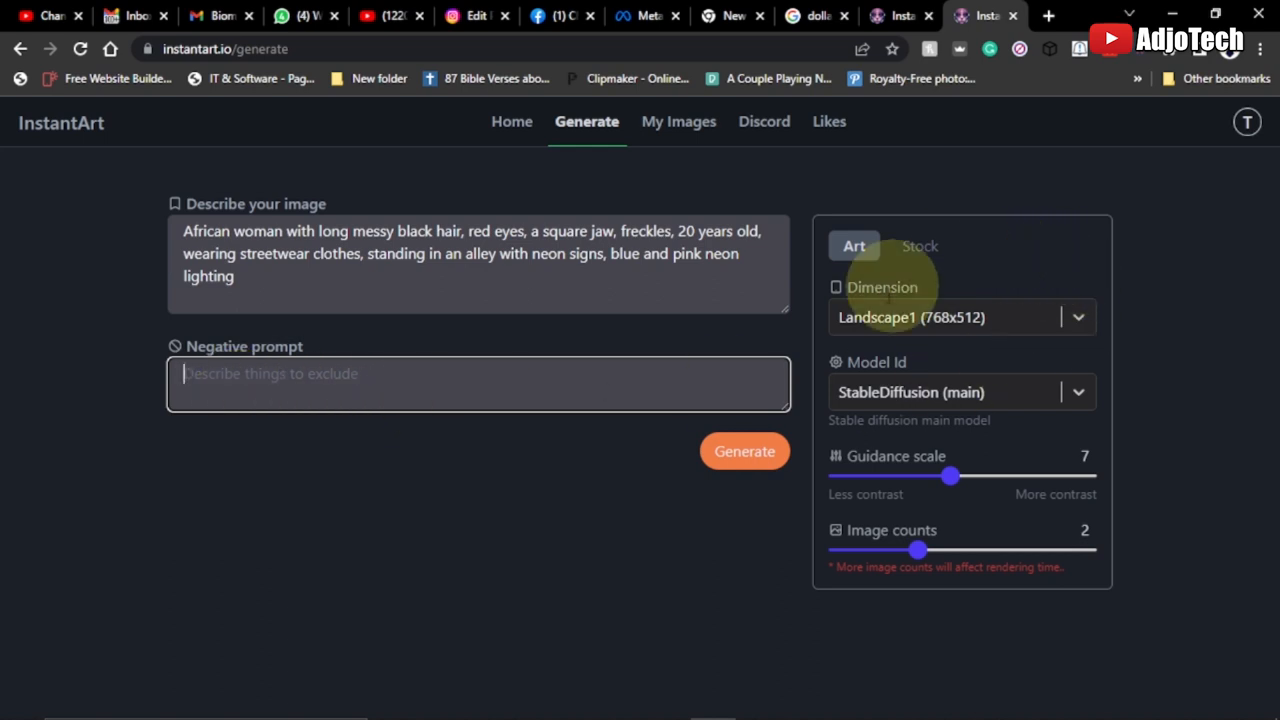
{"action": "left_click", "coordinate": [1078, 316]}
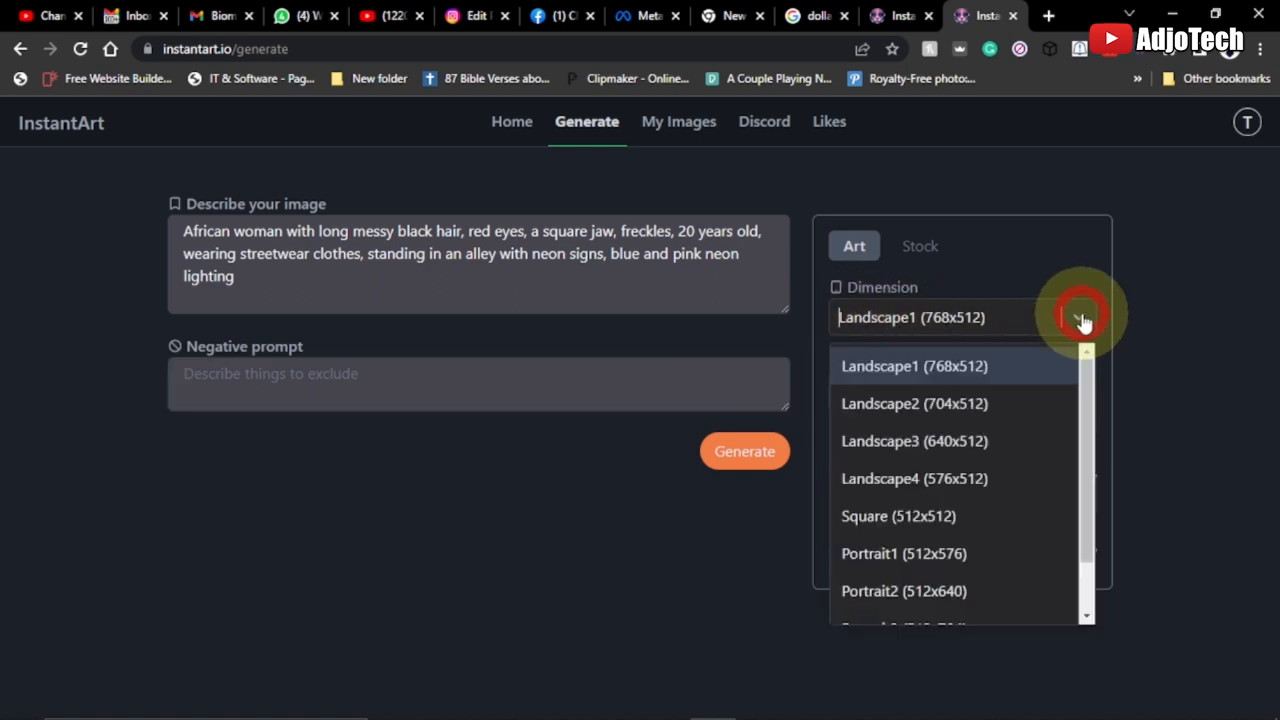
{"action": "mouse_move", "coordinate": [890, 420]}
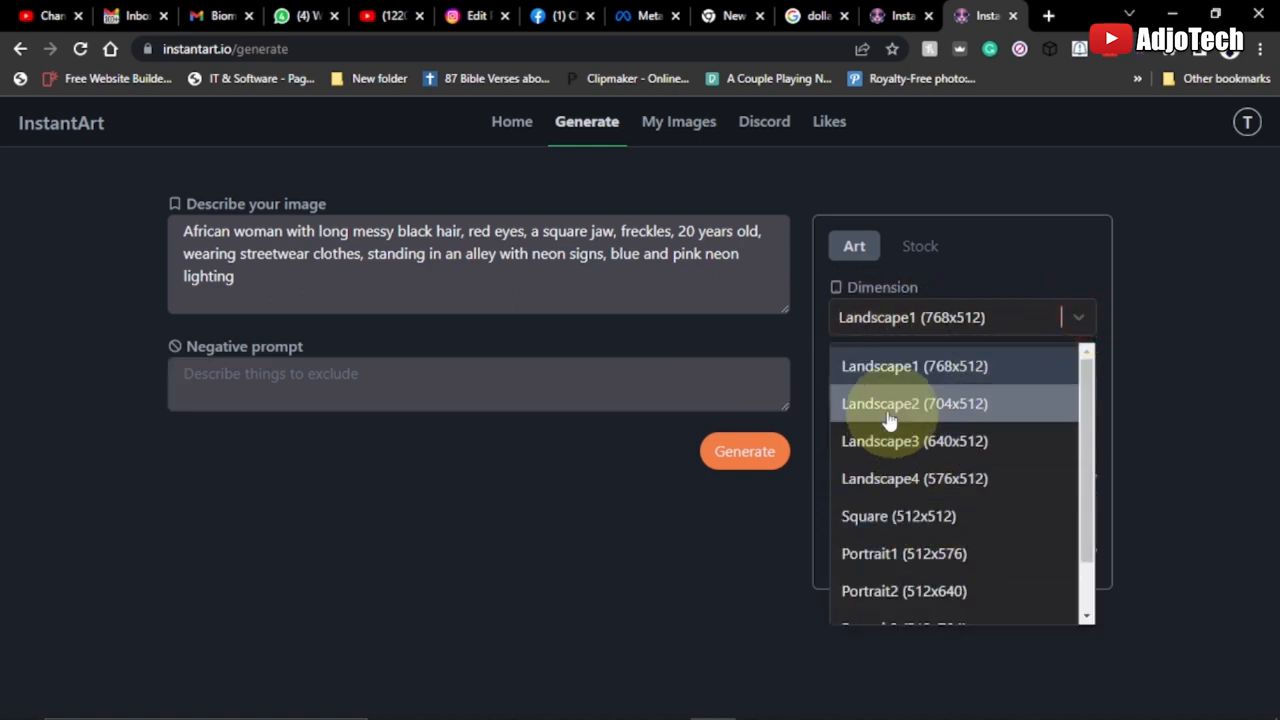
{"action": "mouse_move", "coordinate": [916, 374]}
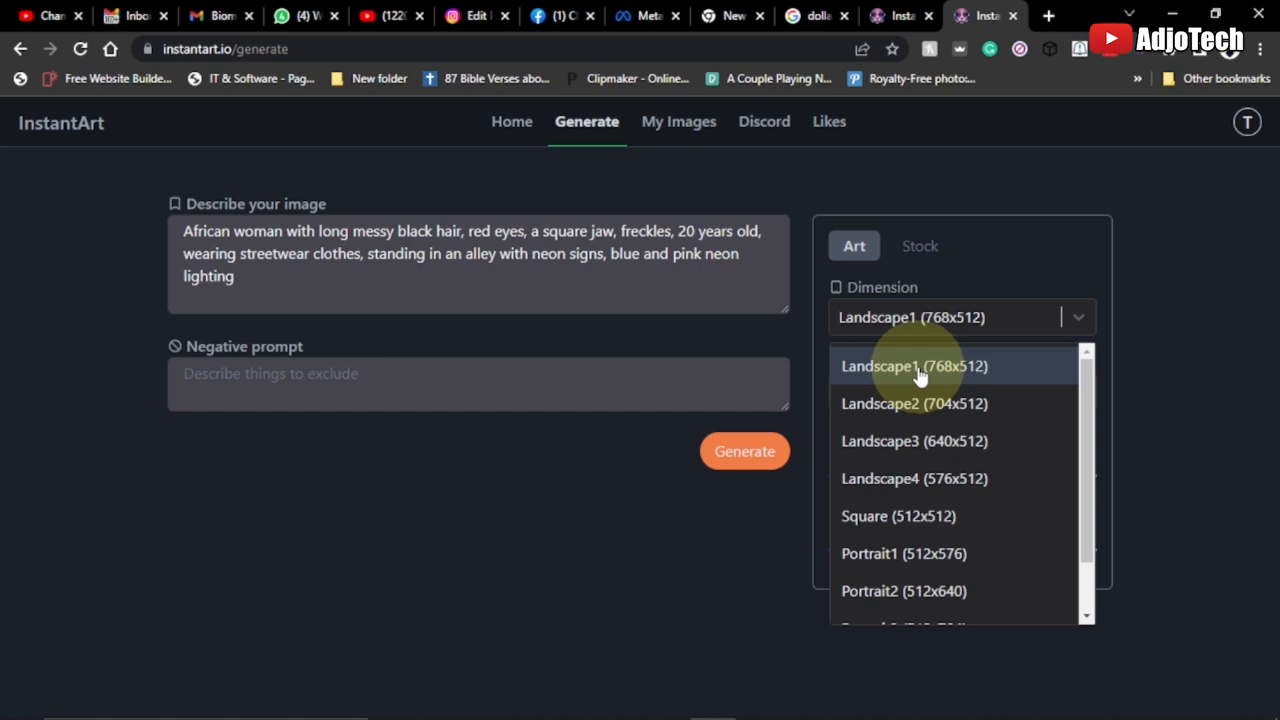
{"action": "left_click", "coordinate": [912, 366]}
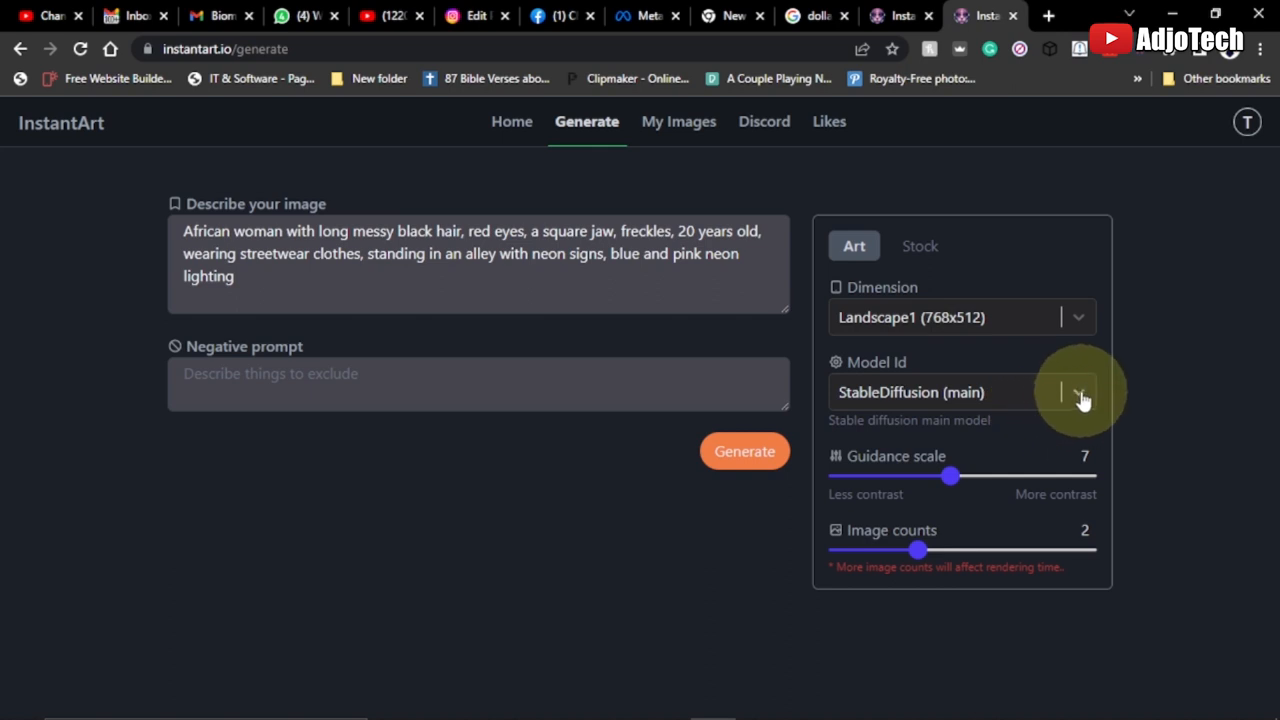
- Choose MidJourney V4 as the model, keeping guidance scale 7 and two images
{"action": "left_click", "coordinate": [1076, 392]}
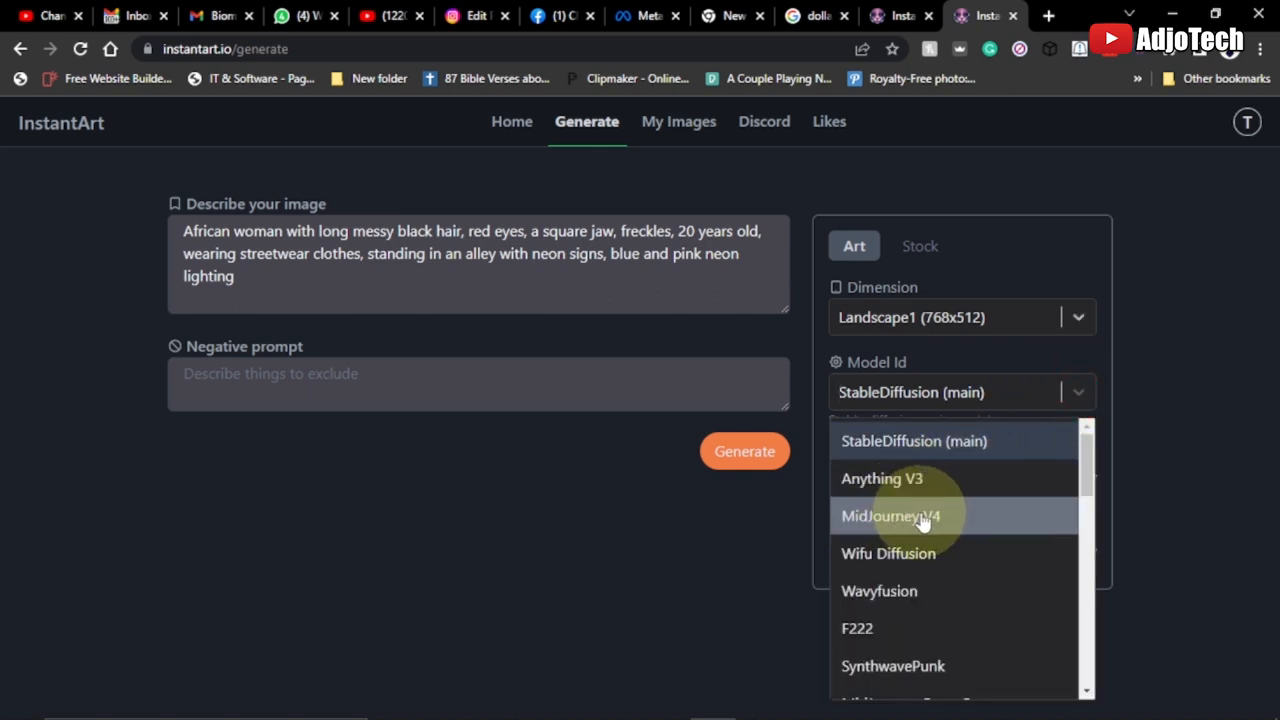
{"action": "left_click", "coordinate": [896, 516]}
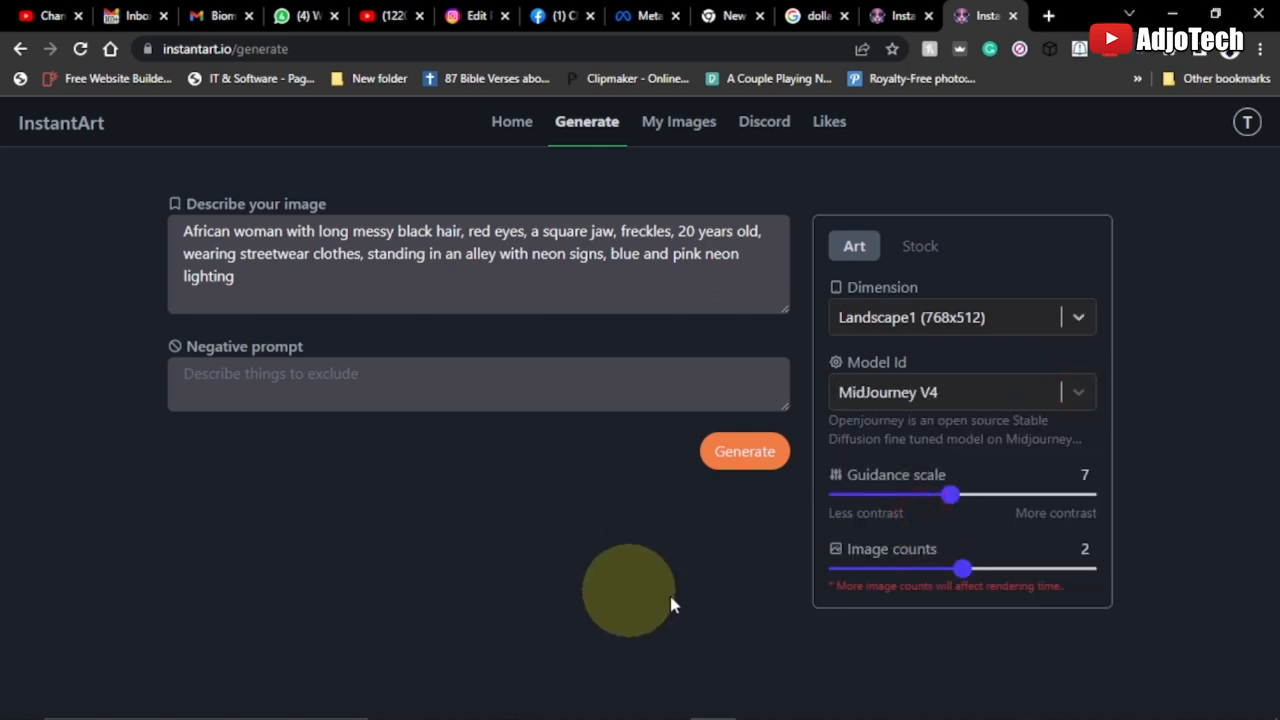
{"action": "mouse_move", "coordinate": [884, 510]}
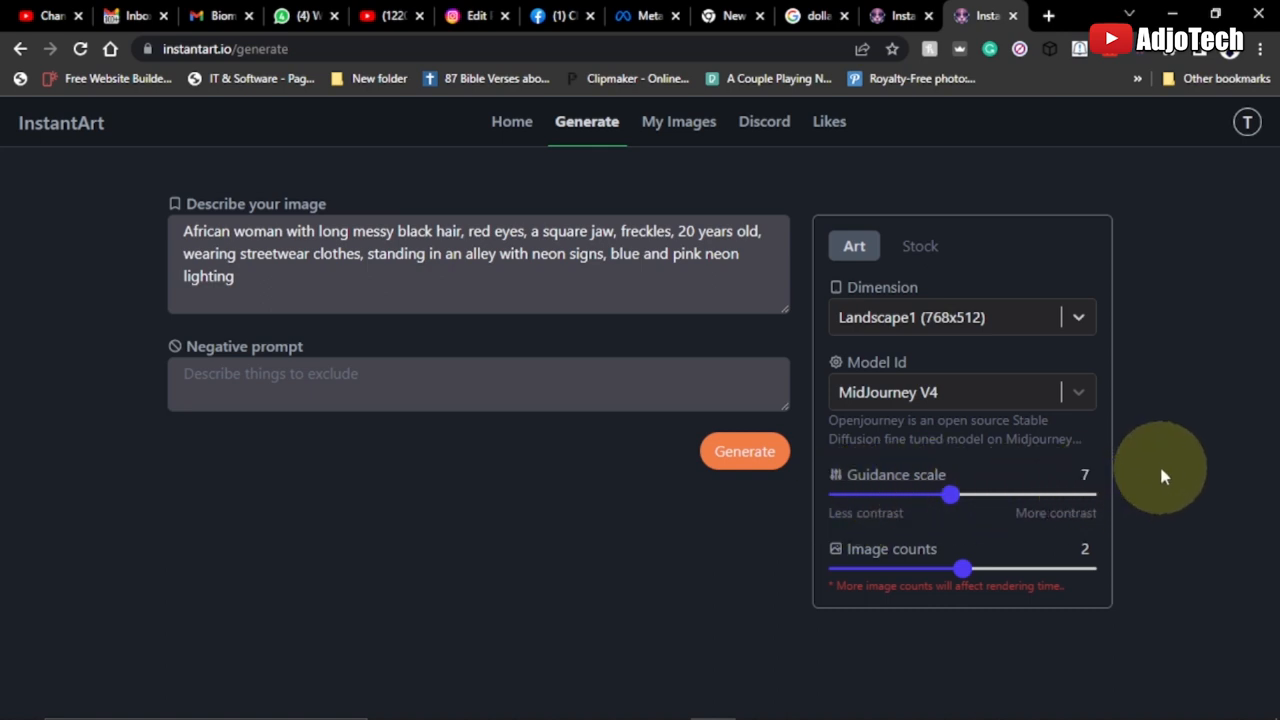
{"action": "mouse_move", "coordinate": [1080, 510]}
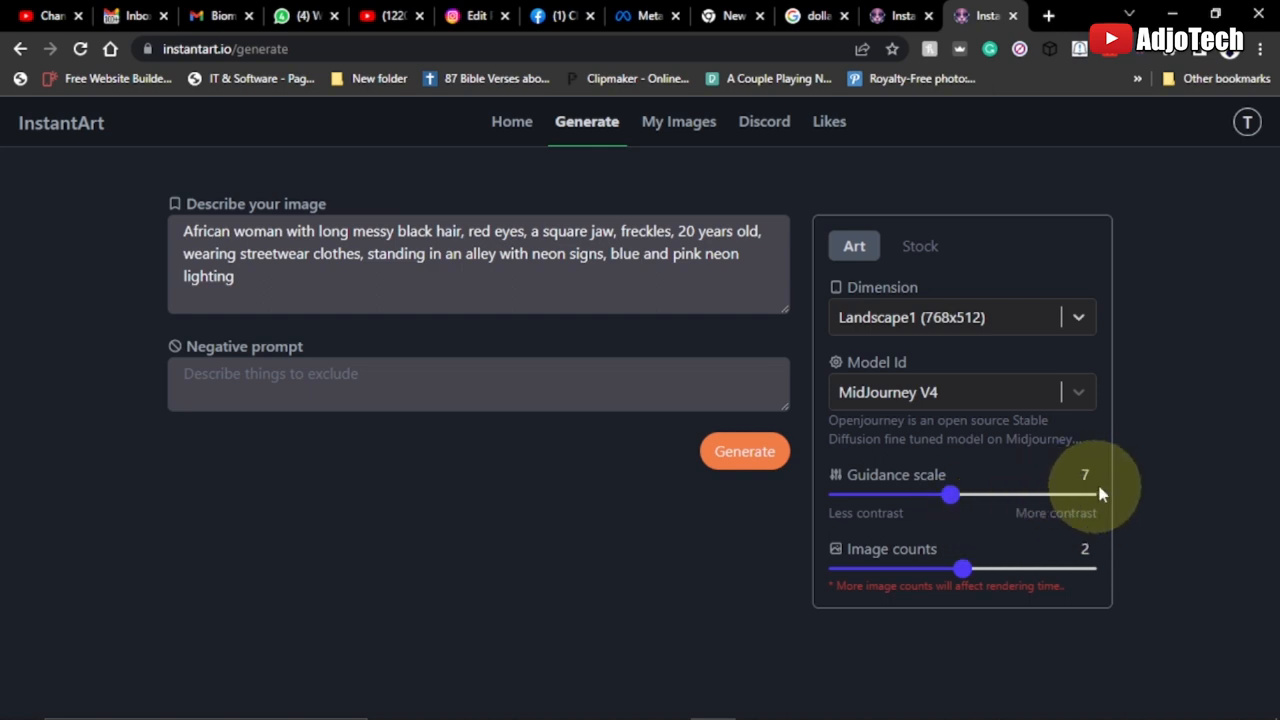
{"action": "mouse_move", "coordinate": [1096, 560]}
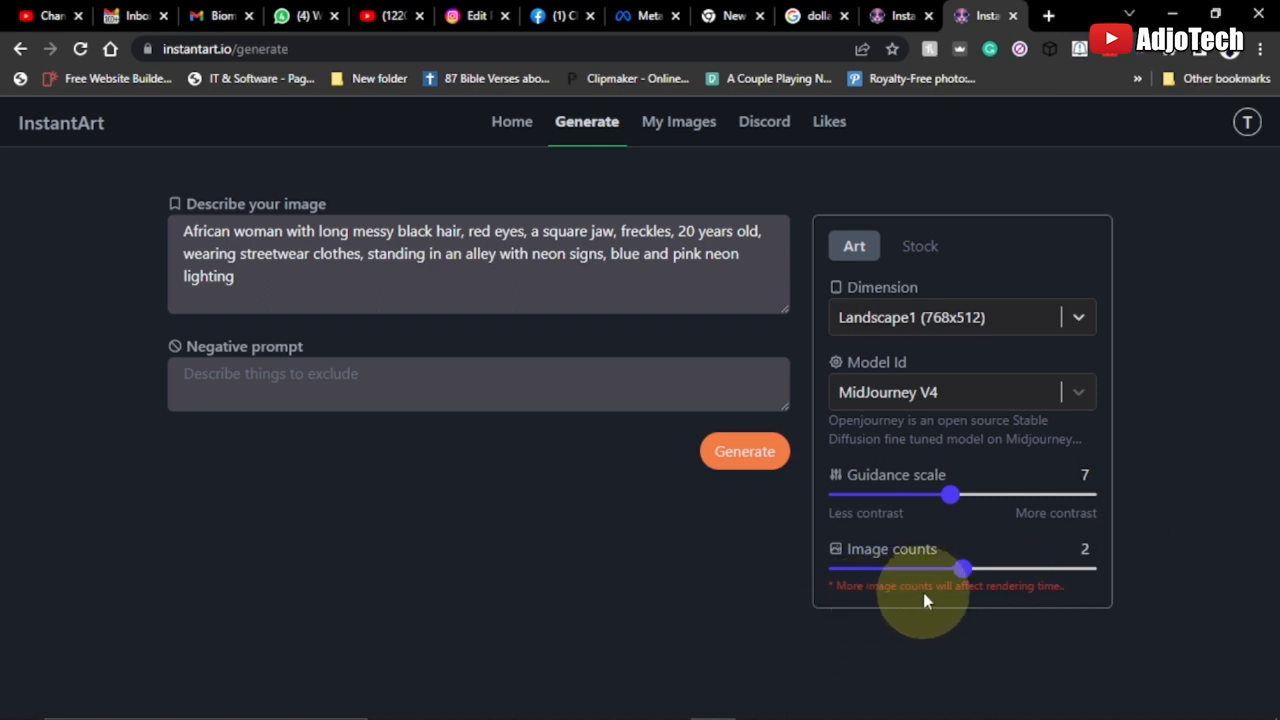
{"action": "mouse_move", "coordinate": [928, 608]}
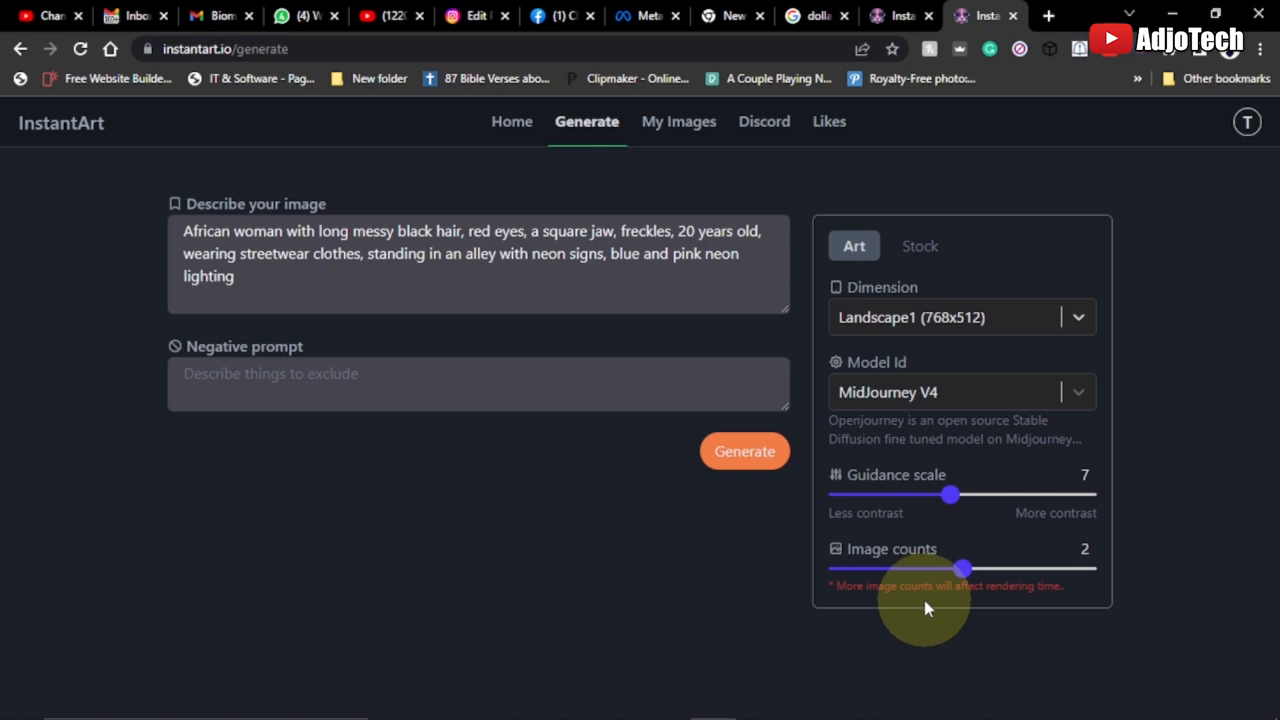
{"action": "mouse_move", "coordinate": [1060, 552]}
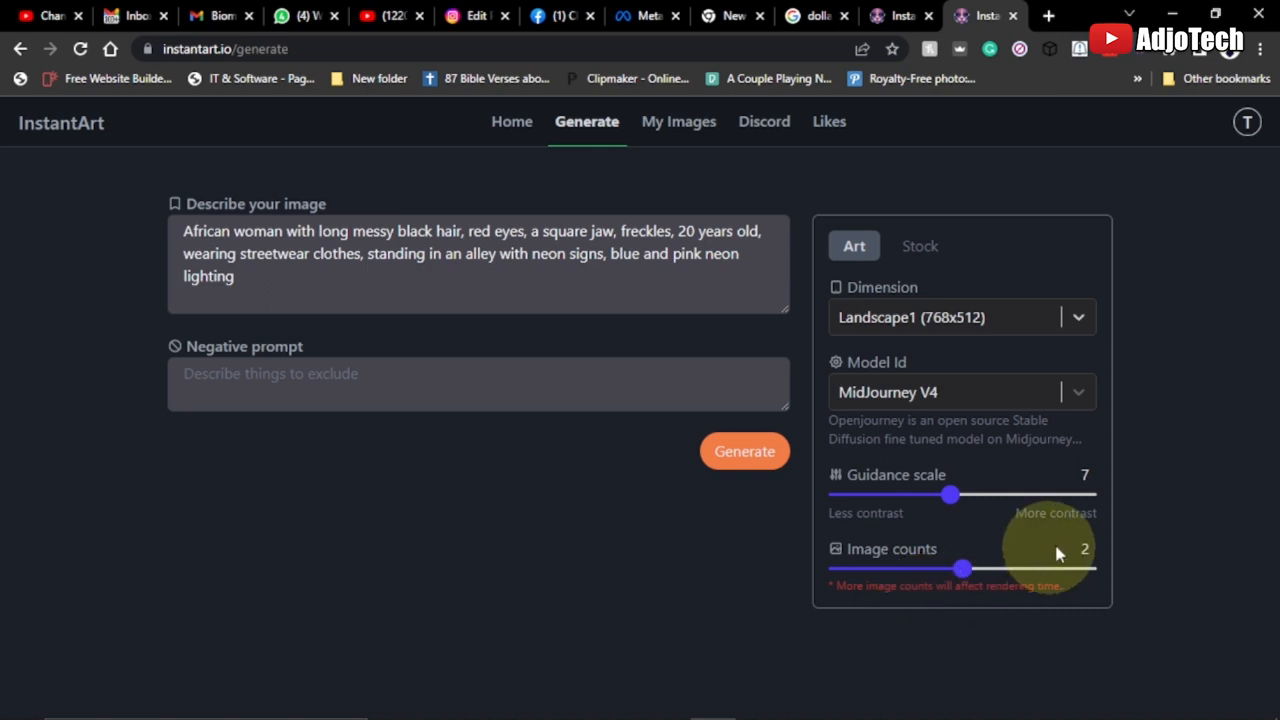
{"action": "mouse_move", "coordinate": [436, 560]}
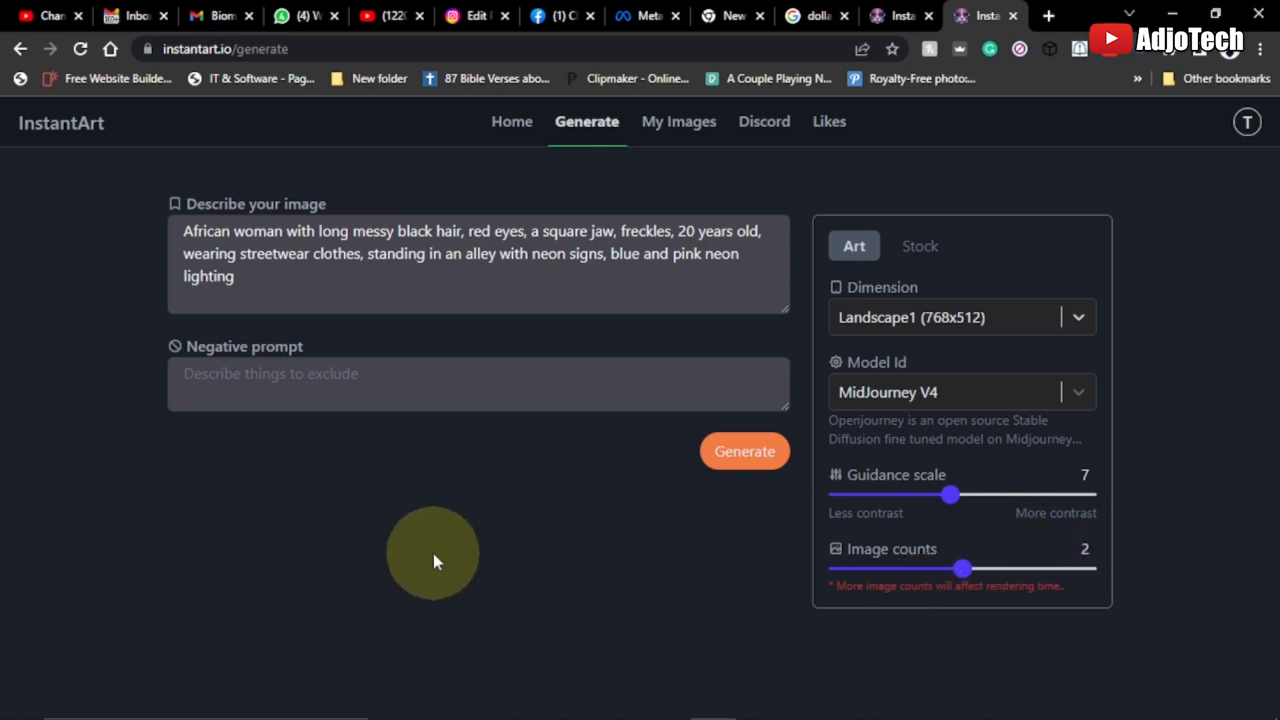
- Generate the two neon alley portraits and wait for the success notification
{"action": "left_click", "coordinate": [744, 450]}
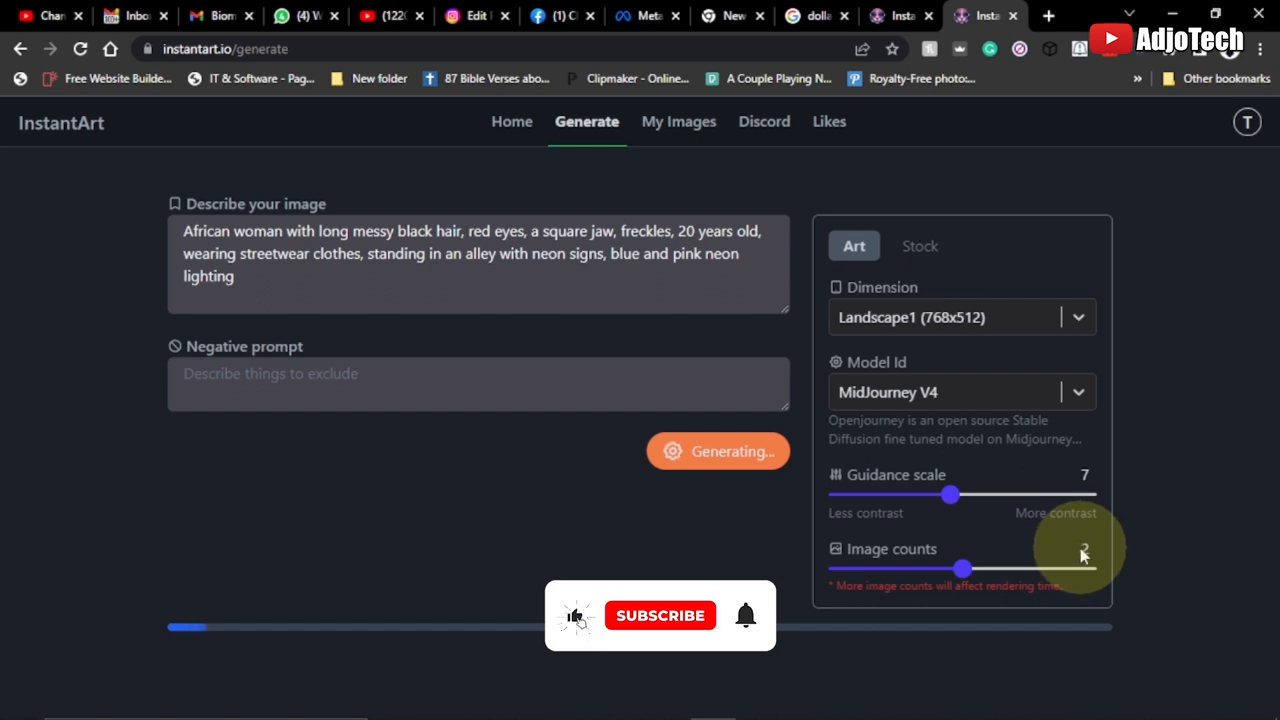
{"action": "left_click", "coordinate": [660, 616]}
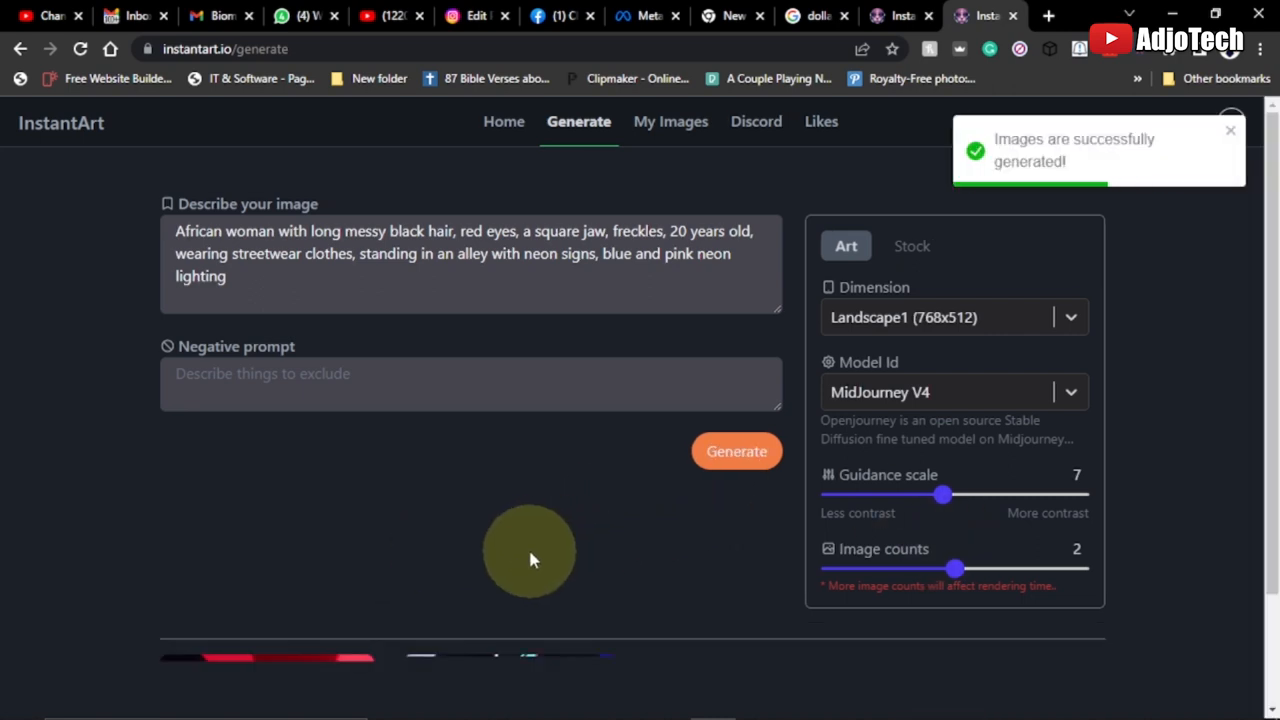
- Reveal the two generated neon alley portraits below the generator
{"action": "scroll", "scroll_direction": "down", "scroll_amount": 3}
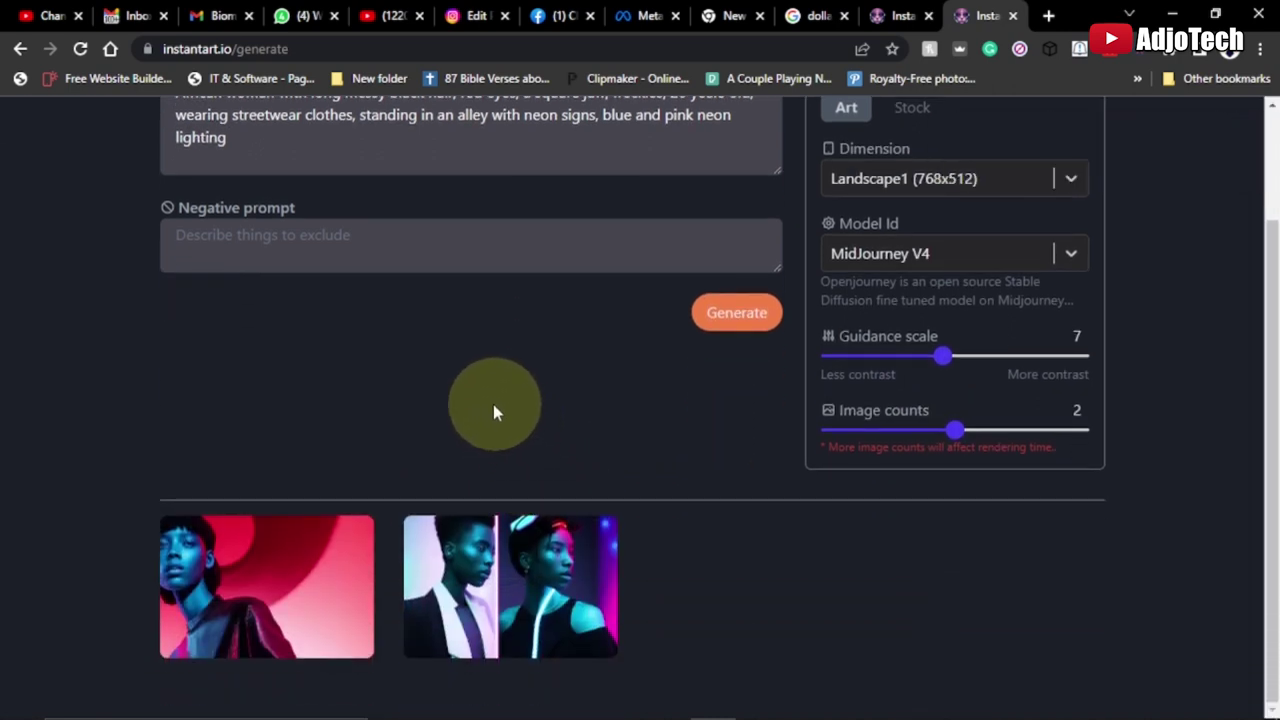
{"action": "mouse_move", "coordinate": [336, 384]}
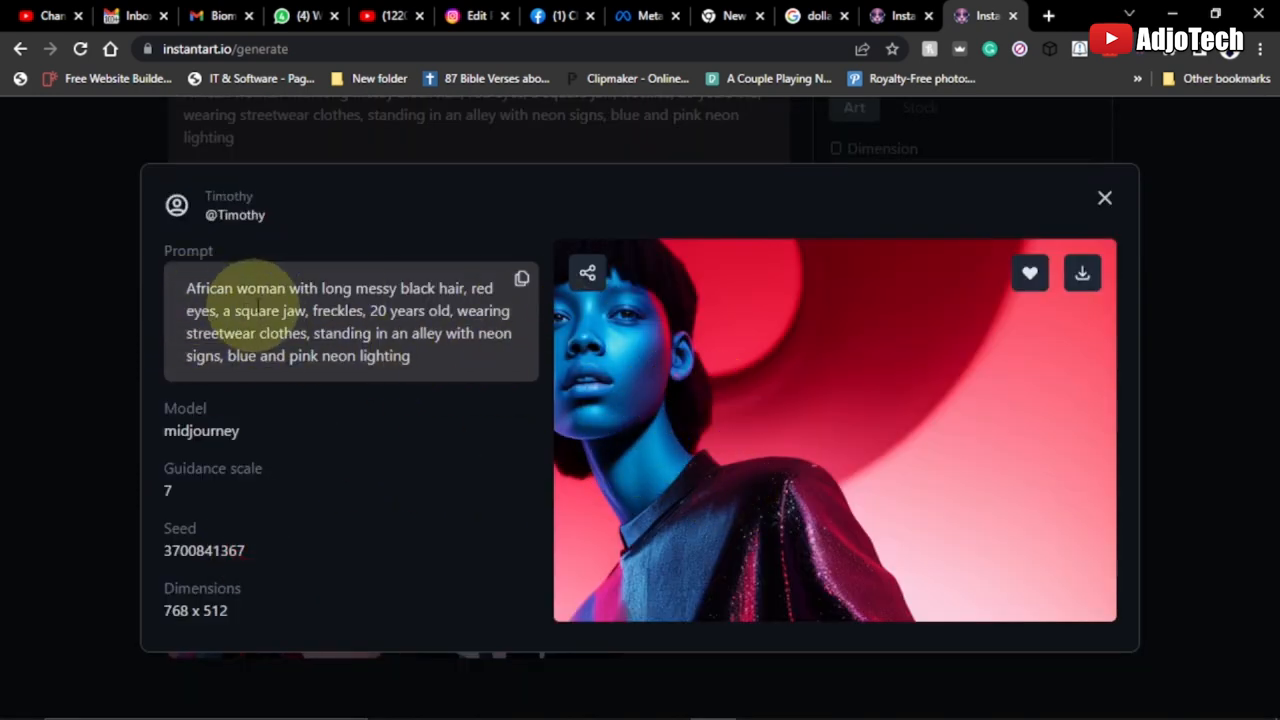
{"action": "mouse_move", "coordinate": [380, 290]}
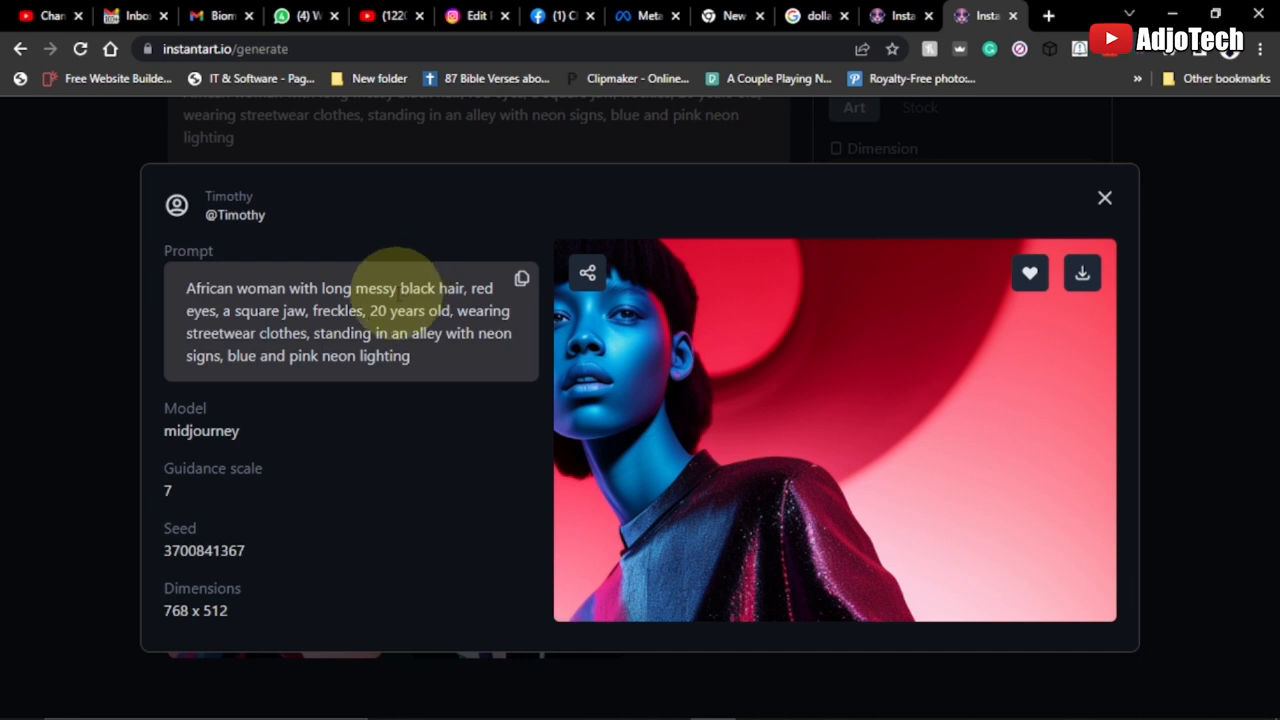
{"action": "mouse_move", "coordinate": [712, 292]}
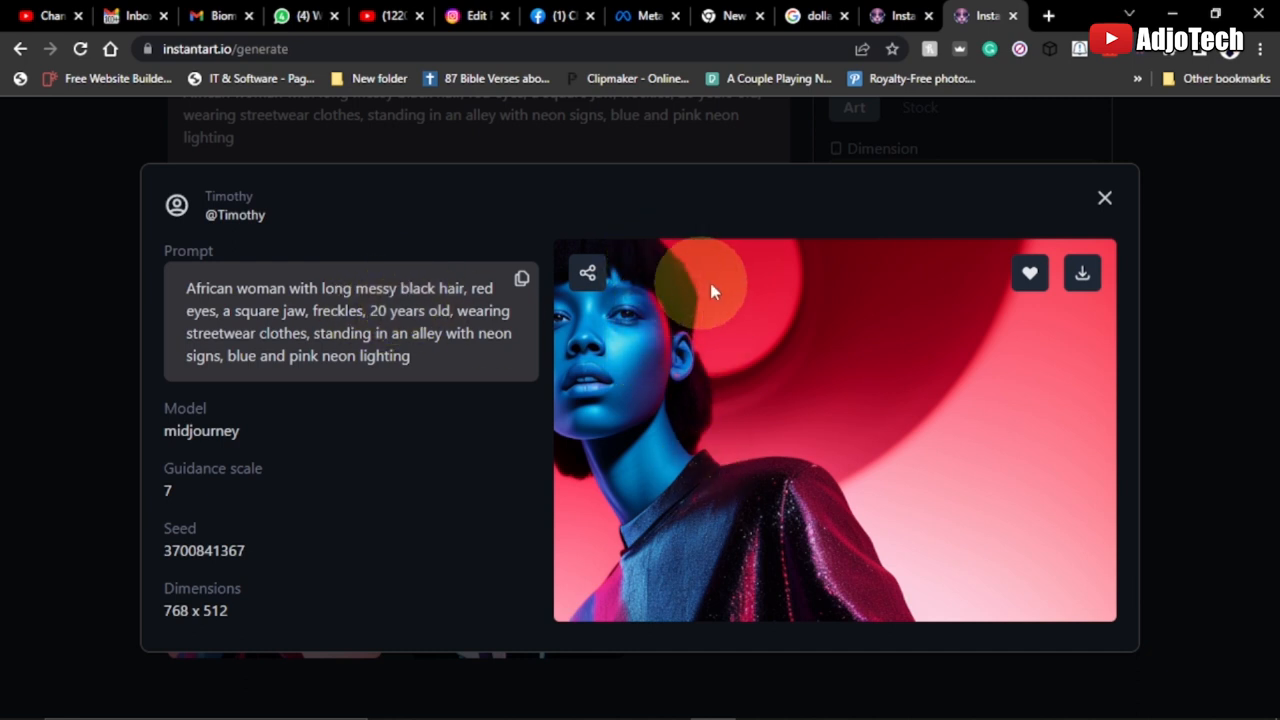
{"action": "mouse_move", "coordinate": [730, 444]}
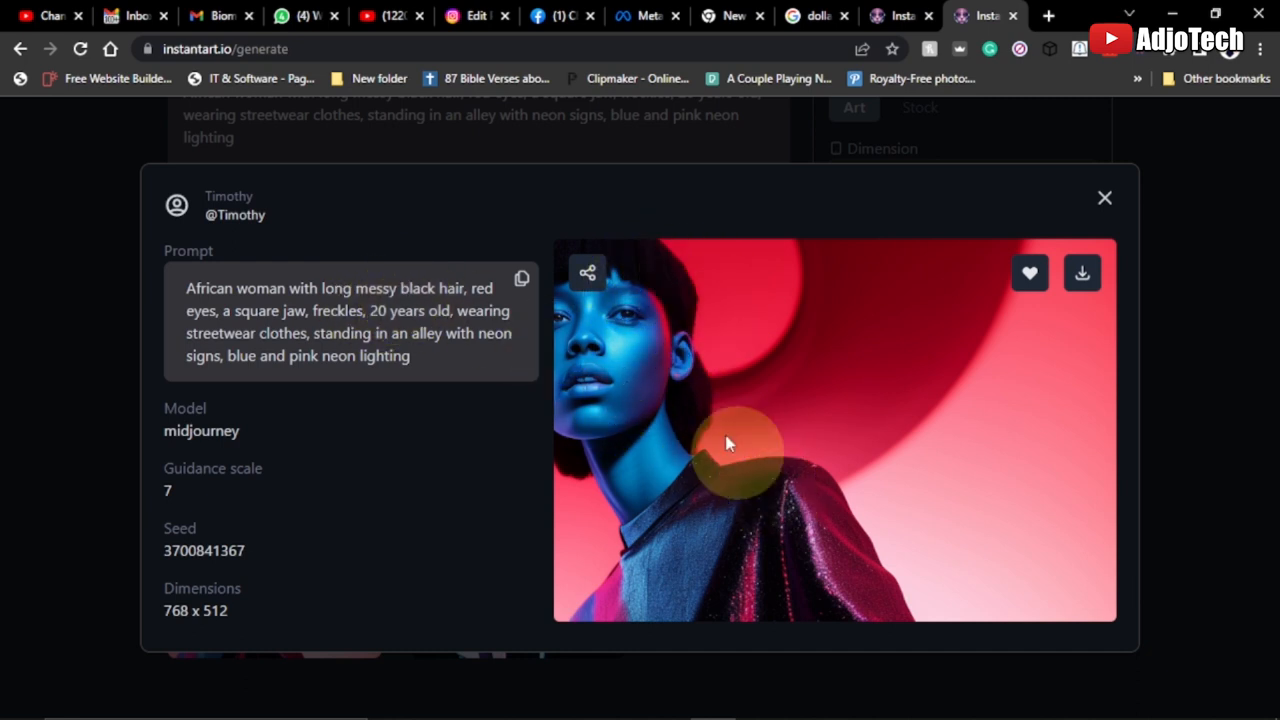
{"action": "mouse_move", "coordinate": [532, 348]}
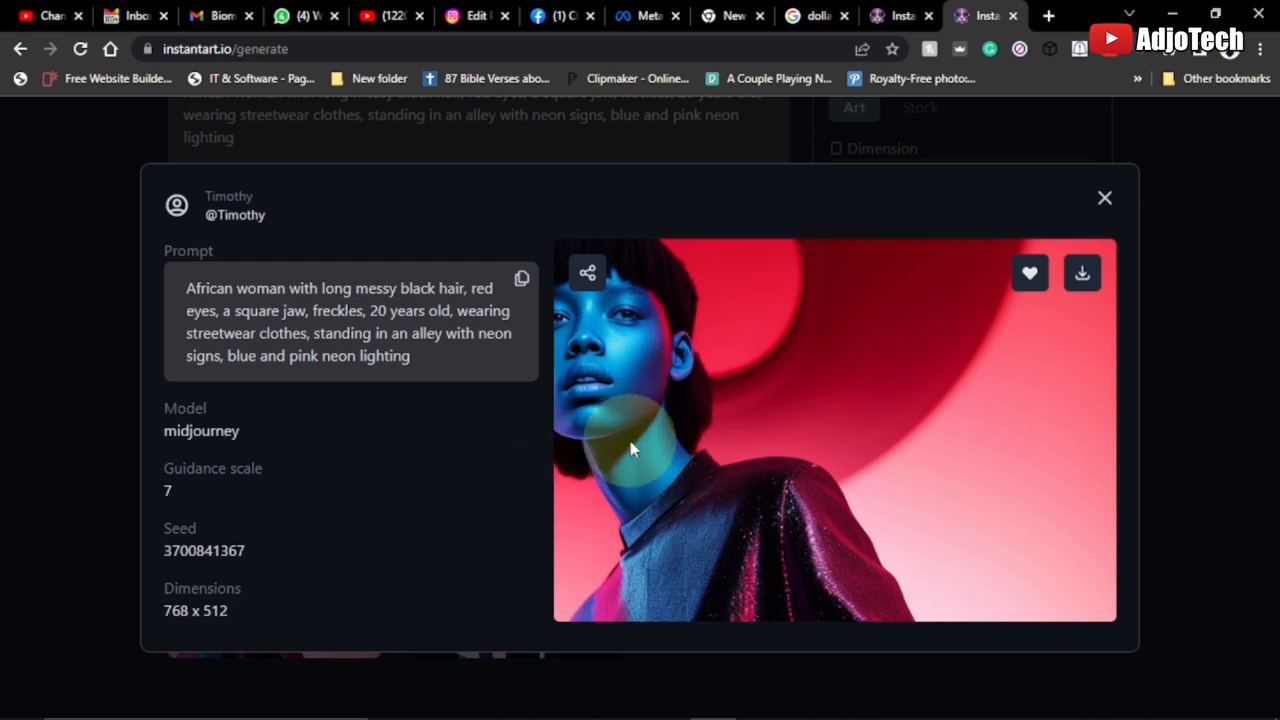
{"action": "mouse_move", "coordinate": [422, 388]}
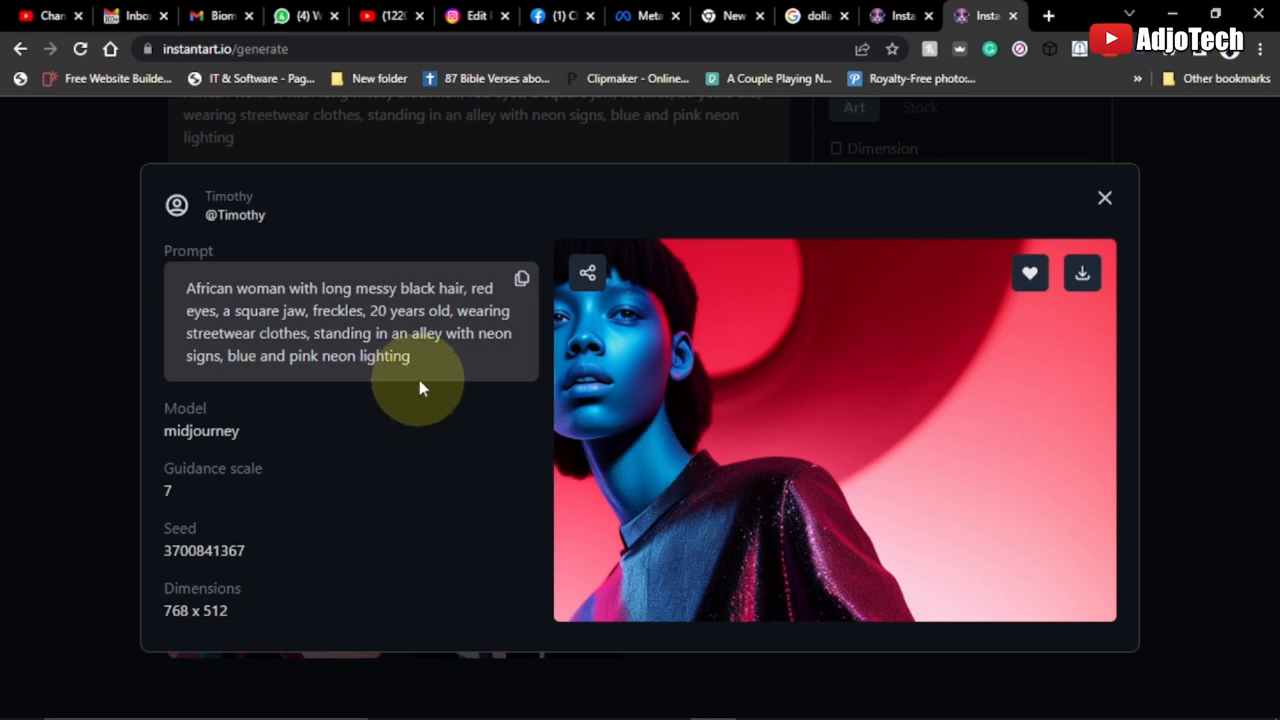
{"action": "mouse_move", "coordinate": [312, 374]}
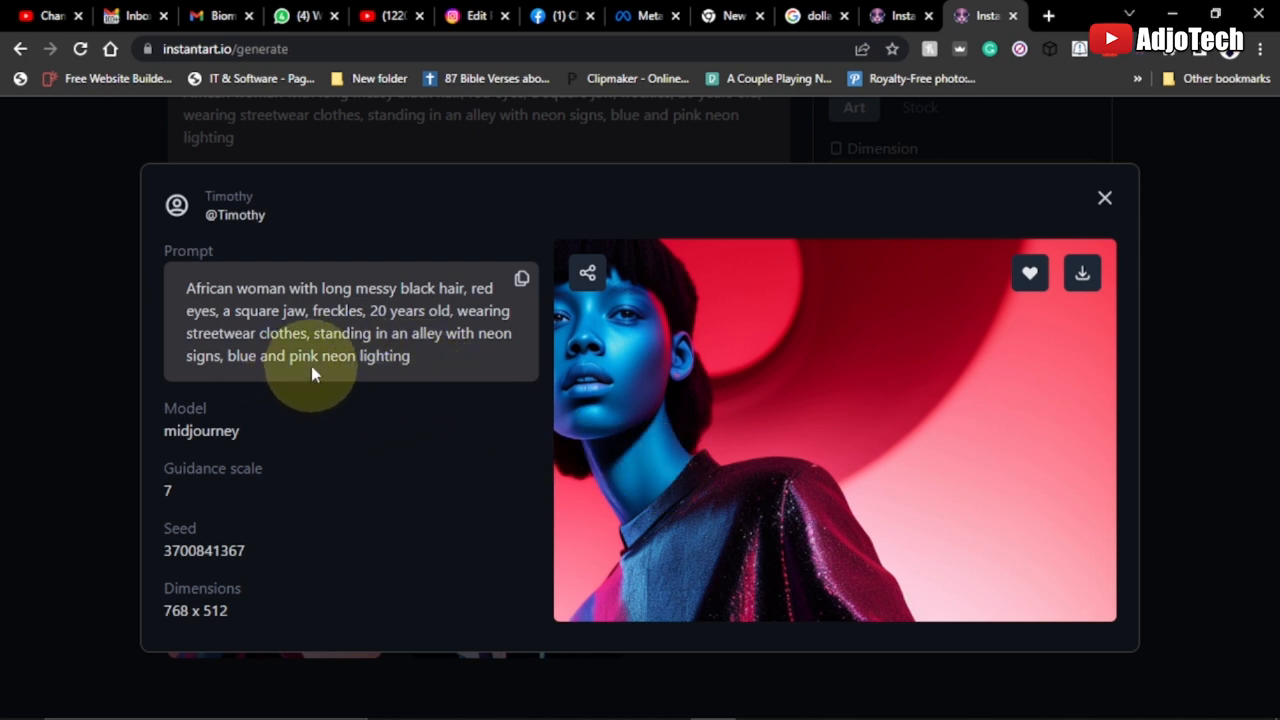
{"action": "mouse_move", "coordinate": [760, 430]}
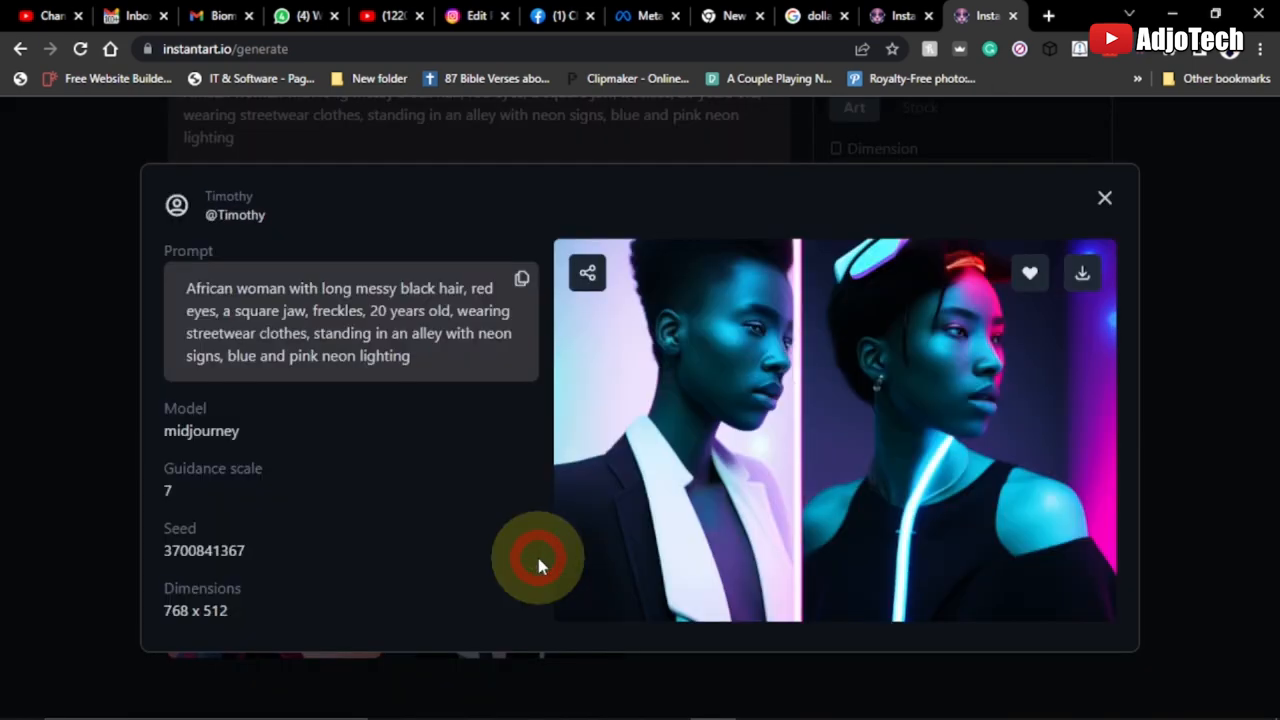
{"action": "mouse_move", "coordinate": [1088, 404]}
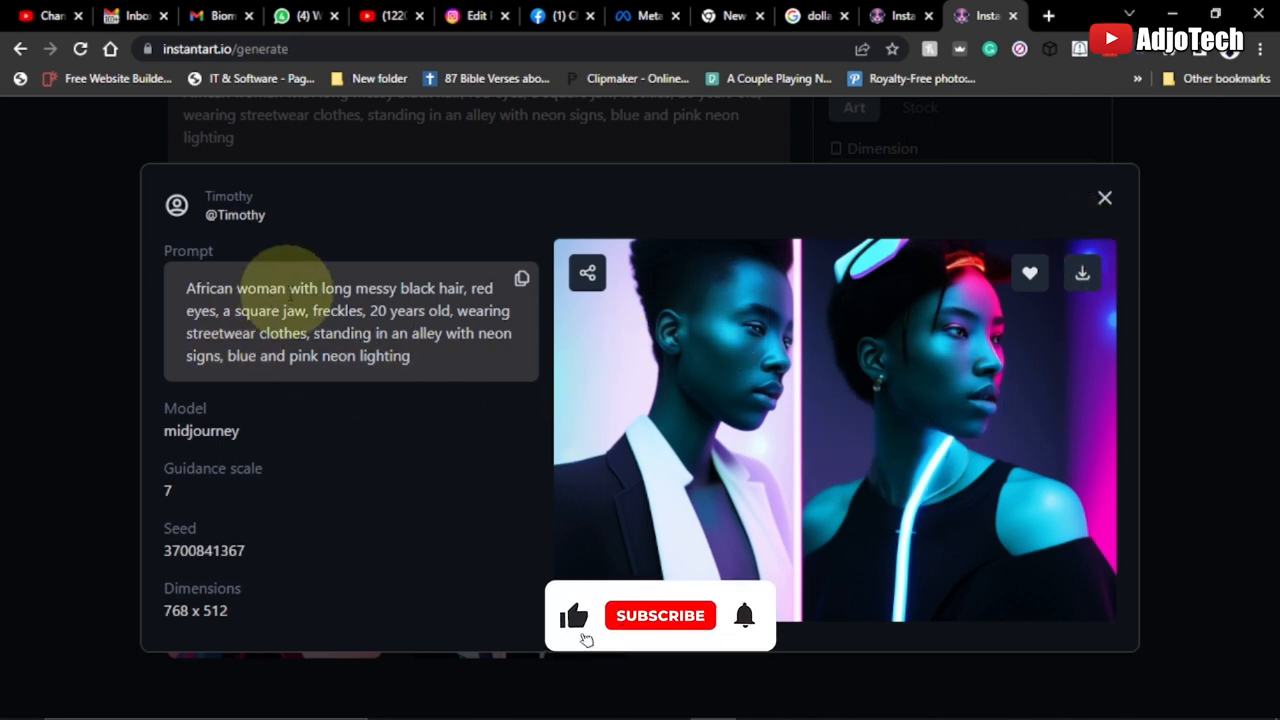
- Review the second generated portrait's details, then view a community anime artwork's prompt
{"action": "left_click", "coordinate": [660, 616]}
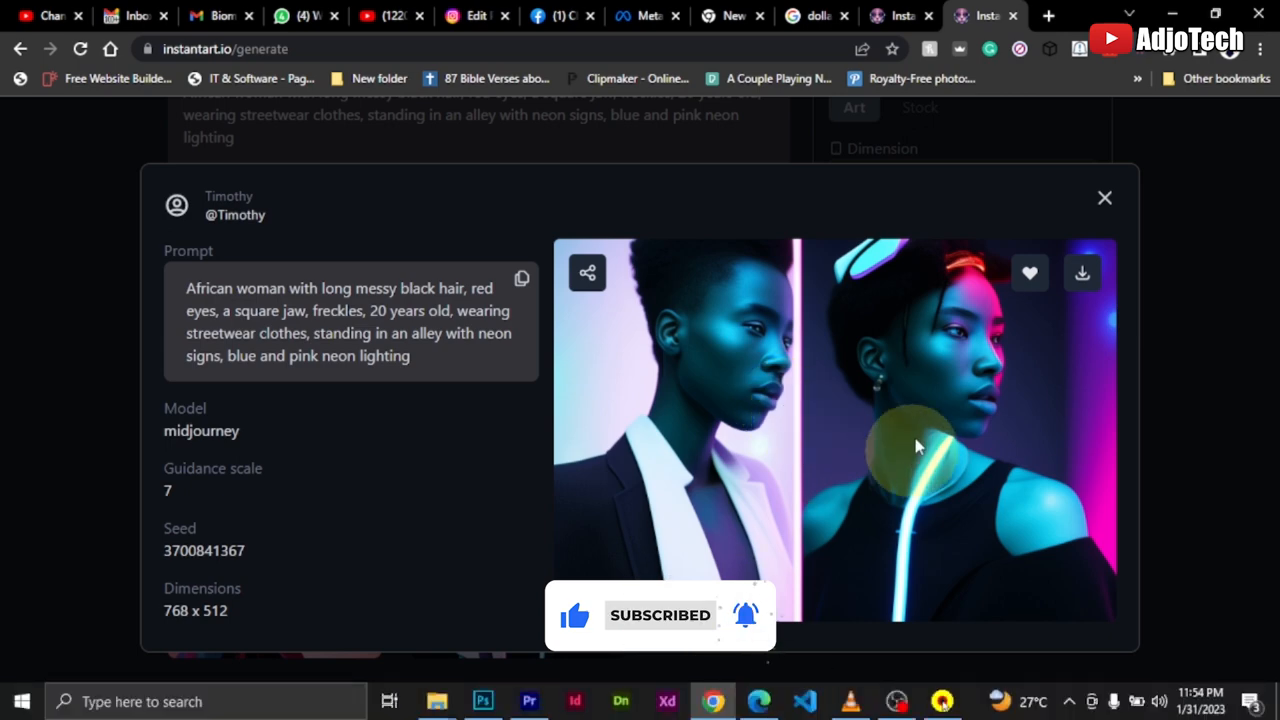
{"action": "left_click", "coordinate": [1104, 198]}
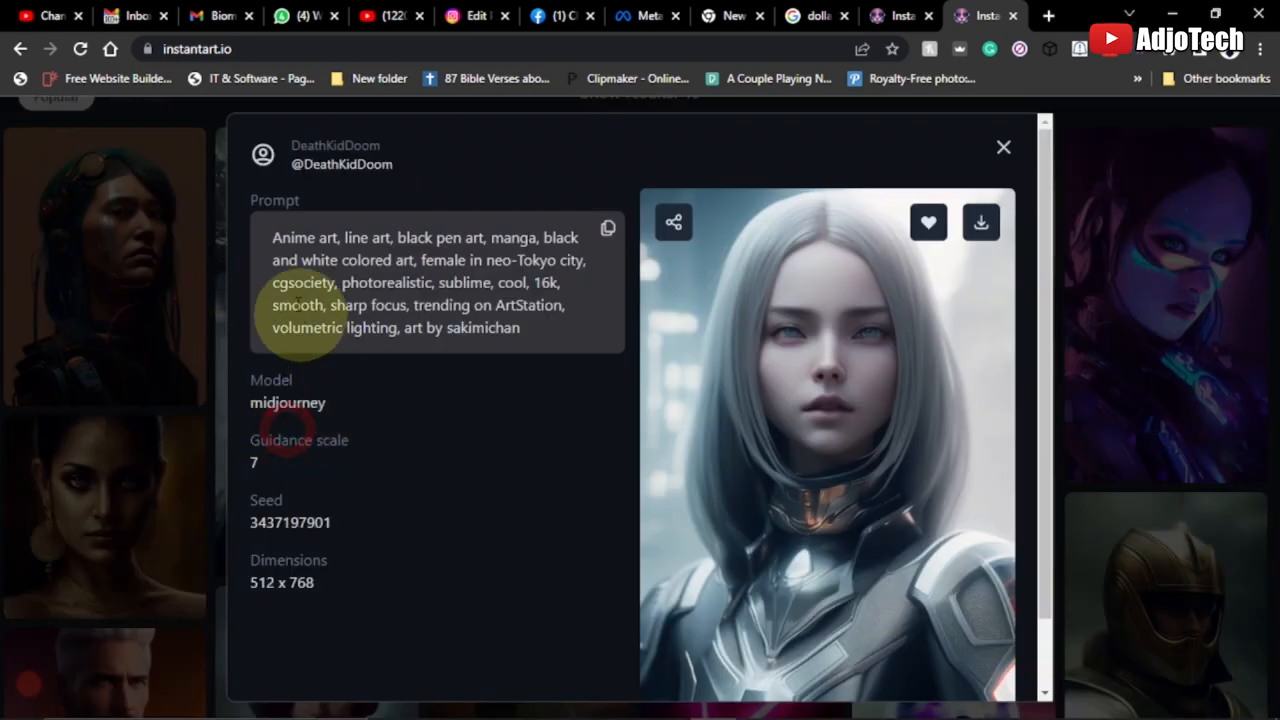
{"action": "mouse_move", "coordinate": [1004, 152]}
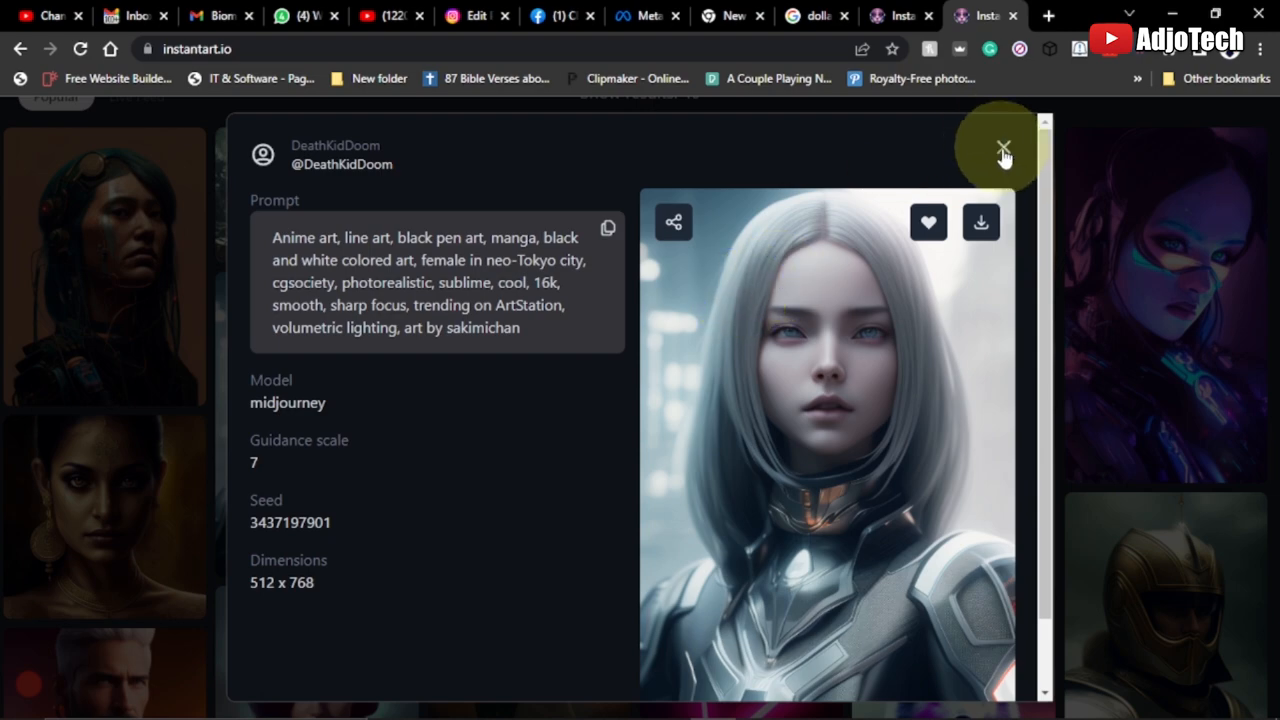
- Dismiss the anime figure's and the Qatari footballer portrait's details, returning to the gallery grid
{"action": "left_click", "coordinate": [1004, 146]}
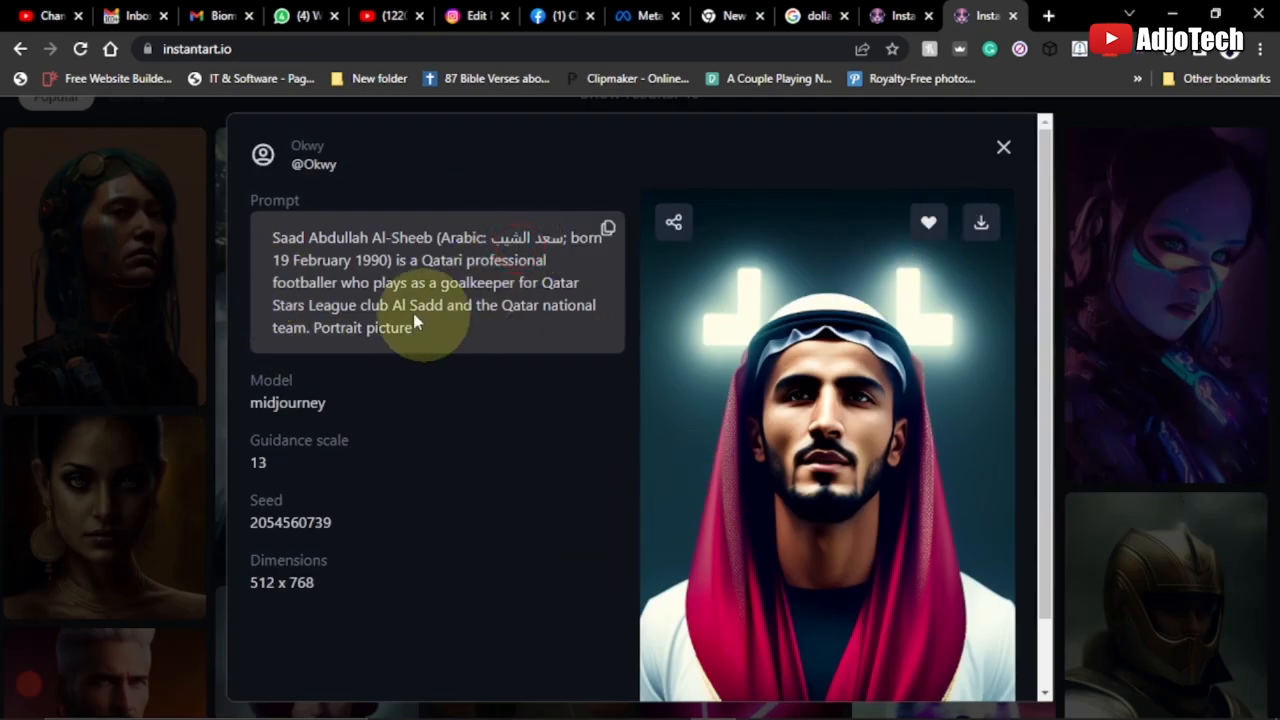
{"action": "mouse_move", "coordinate": [1004, 146]}
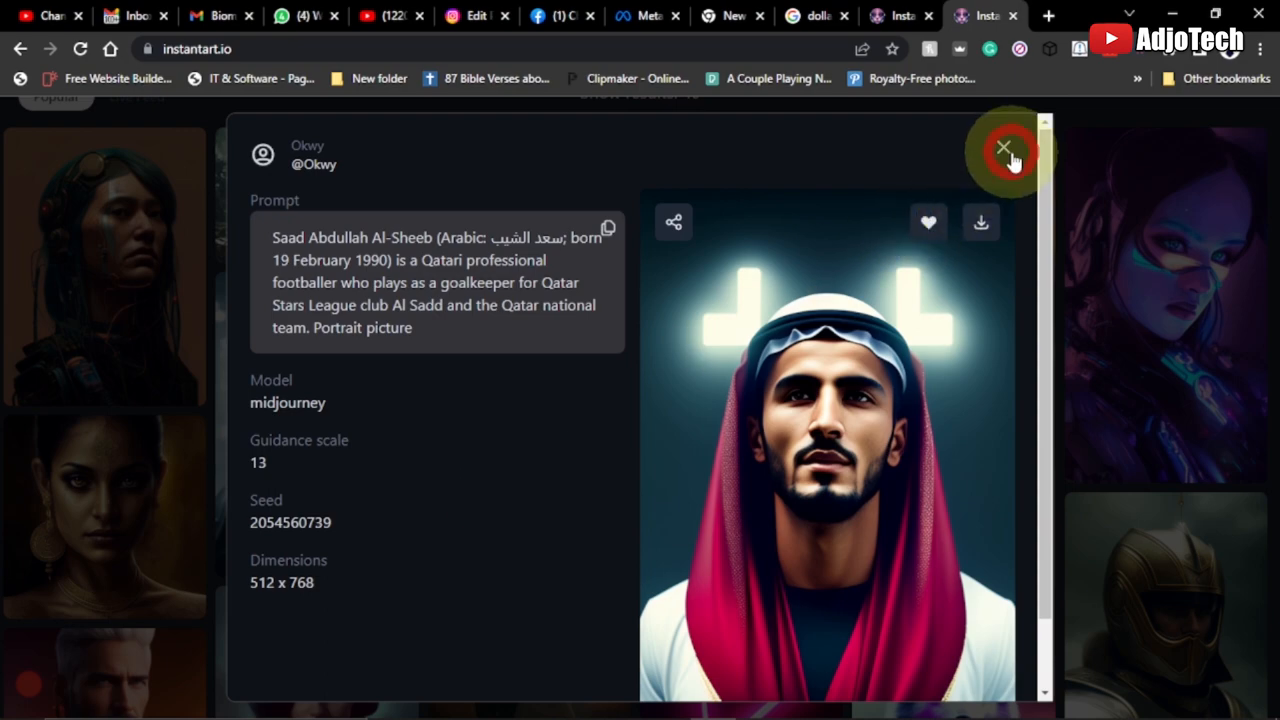
{"action": "left_click", "coordinate": [1004, 148]}
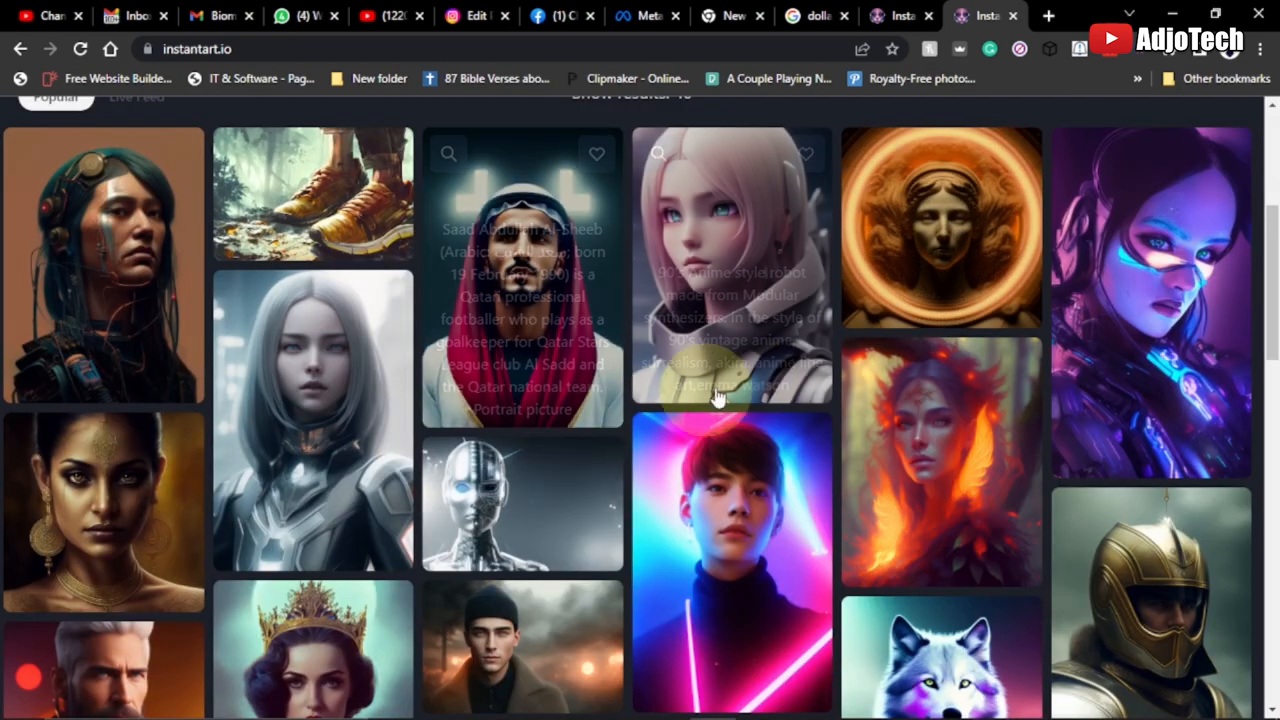